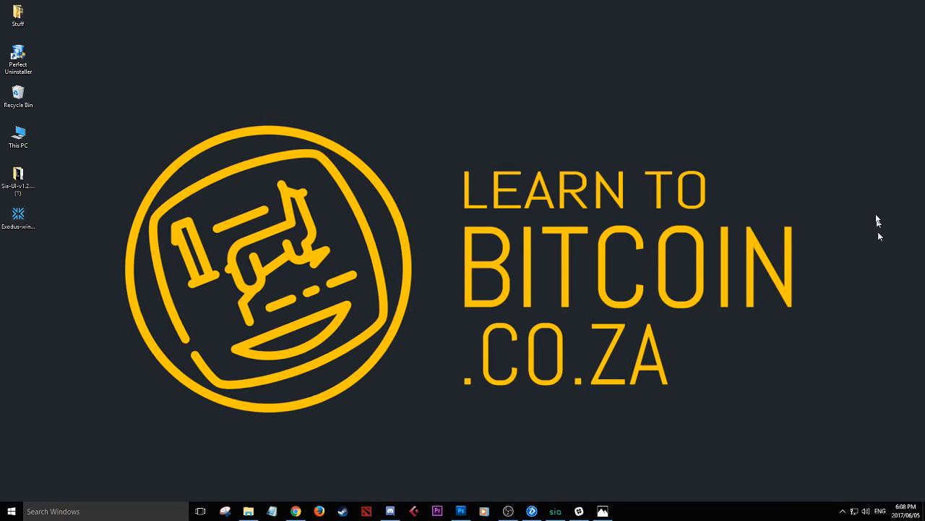
mouse_move(445, 451)
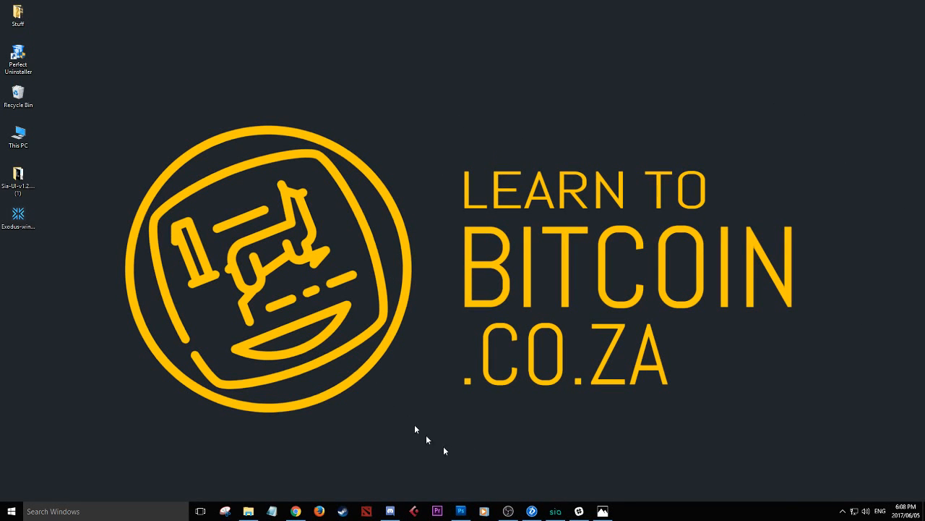
mouse_move(519, 107)
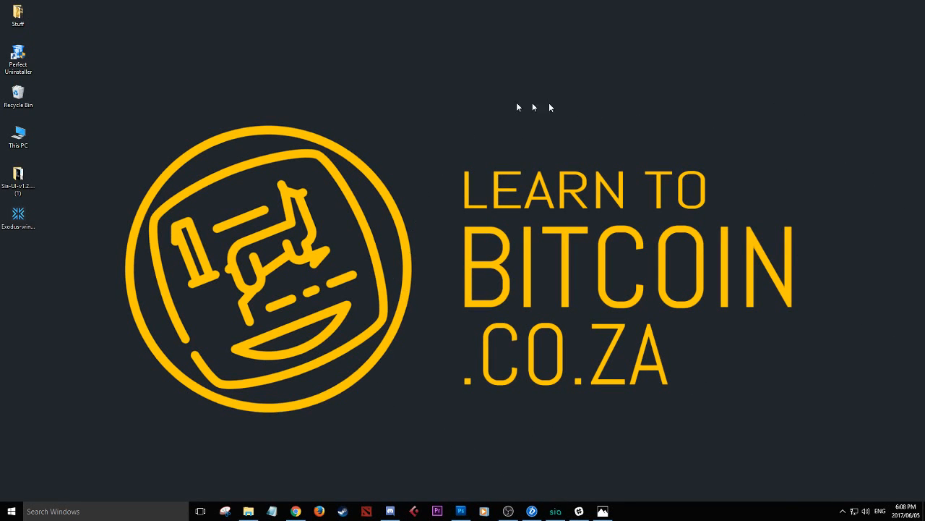
mouse_move(809, 348)
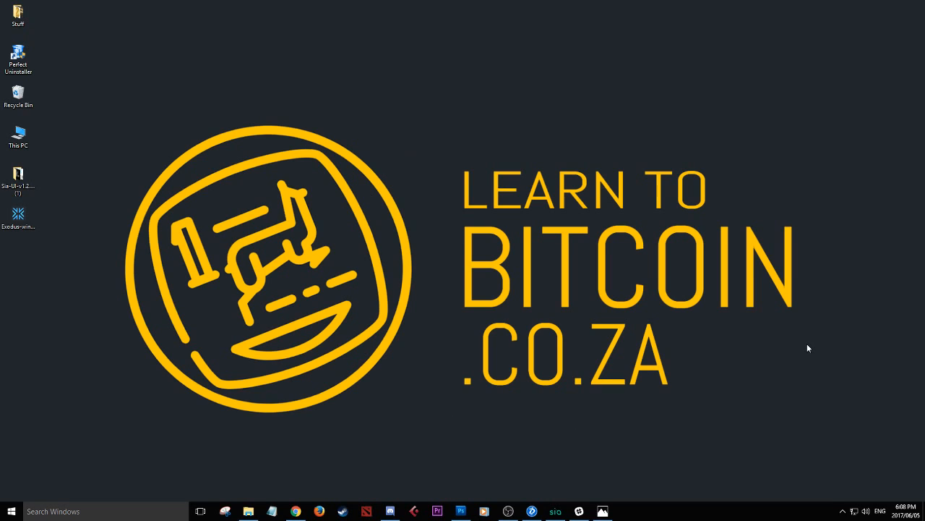
mouse_move(556, 407)
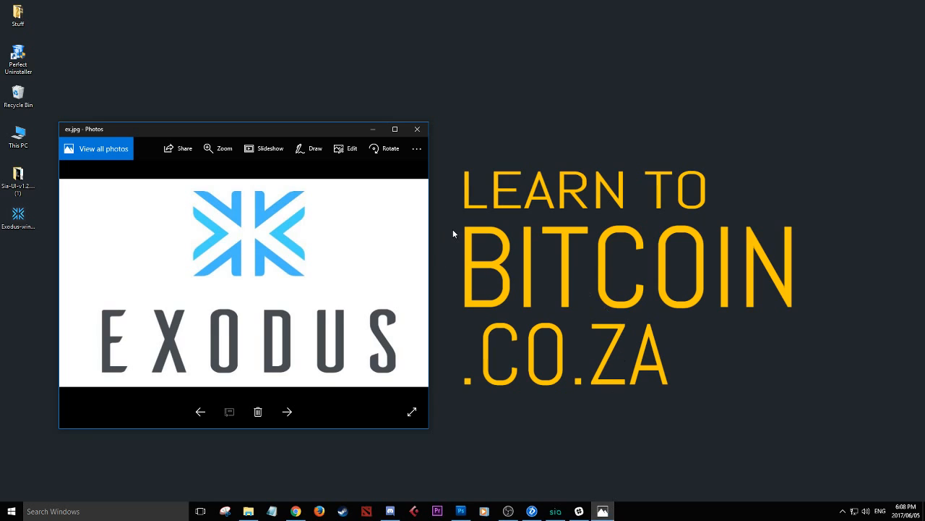
mouse_move(375, 128)
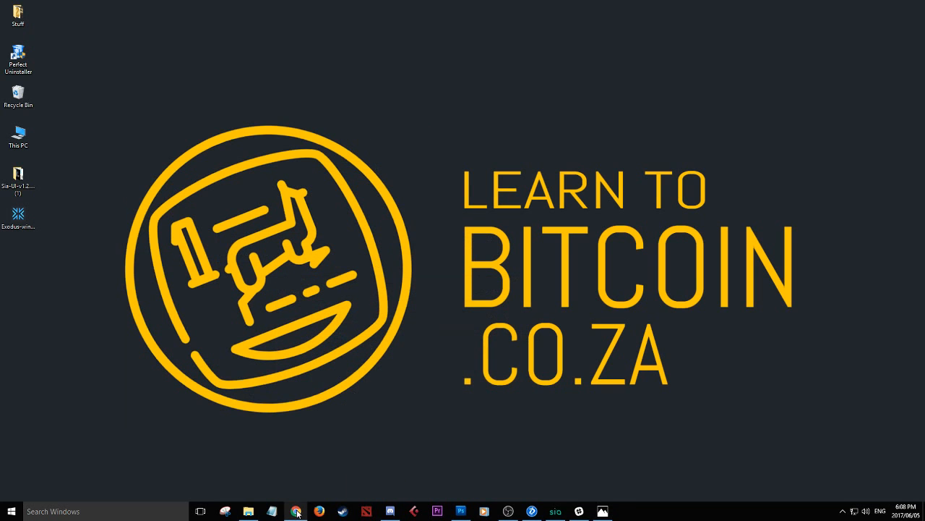
- Bring Chrome forward and load the exodus.io homepage
left_click(296, 511)
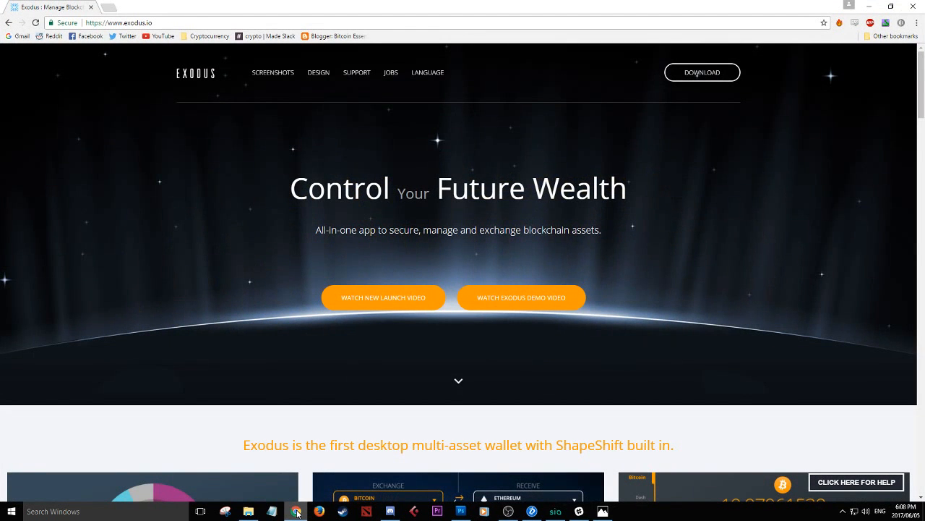
left_click(120, 22)
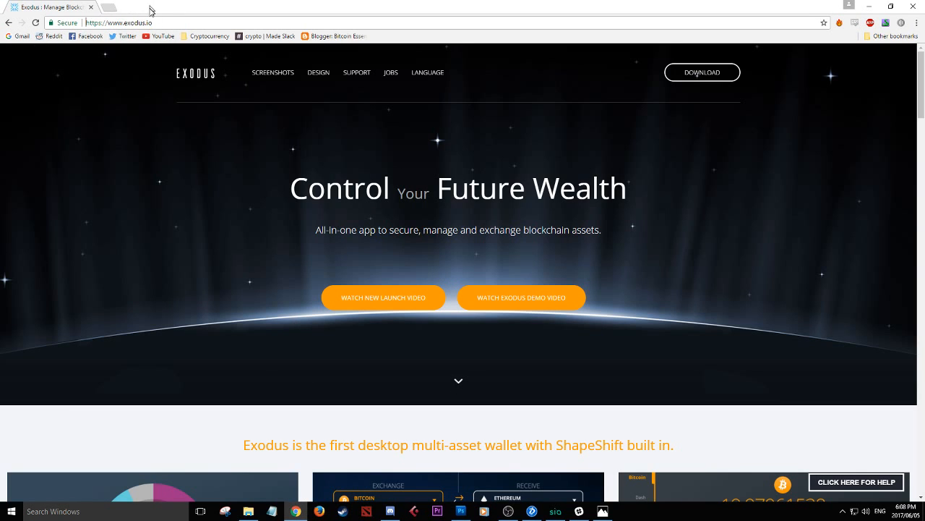
left_click(119, 22)
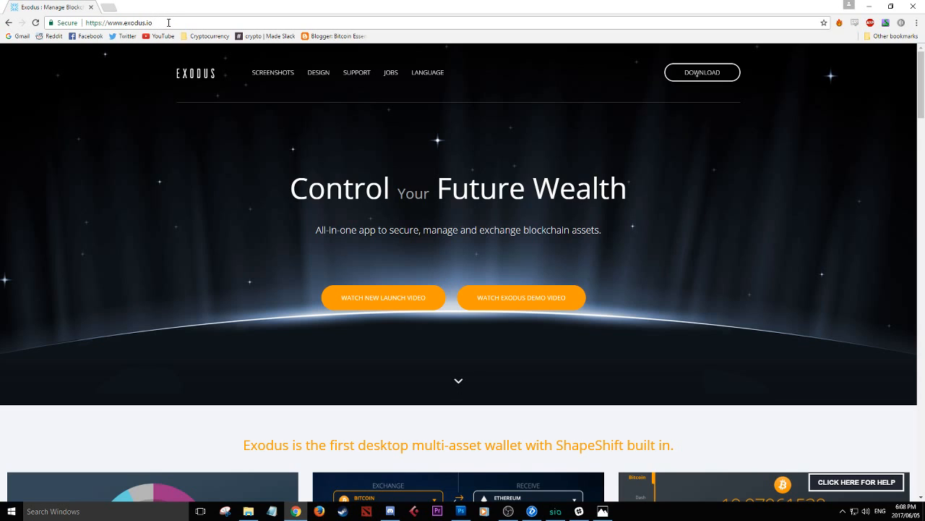
mouse_move(338, 101)
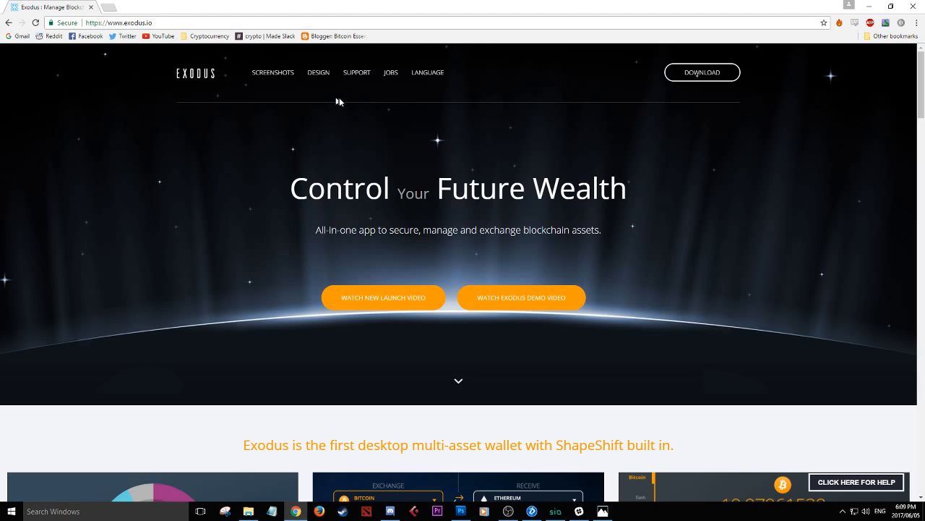
mouse_move(470, 49)
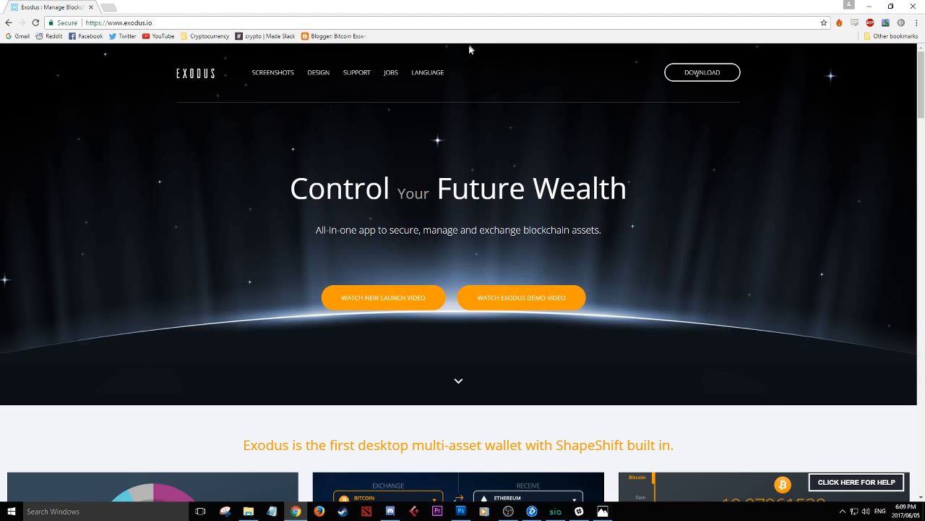
mouse_move(426, 162)
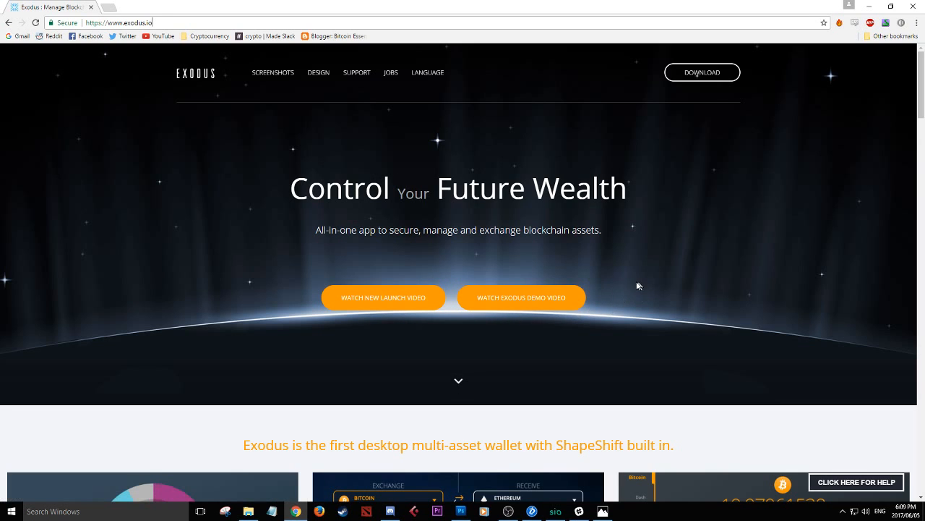
- Scroll through the homepage's wallet features down to the footer and back toward the top
scroll("down", 3)
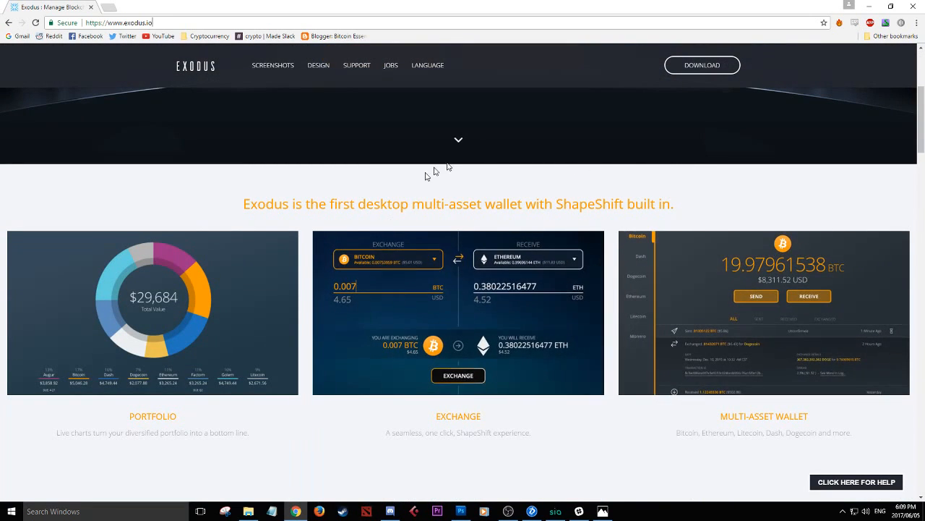
scroll("down", 3)
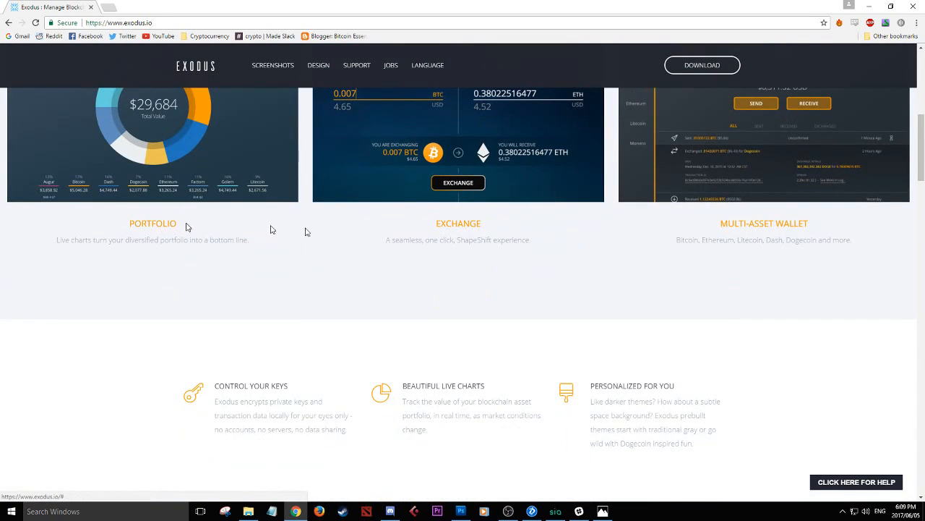
scroll("down", 3)
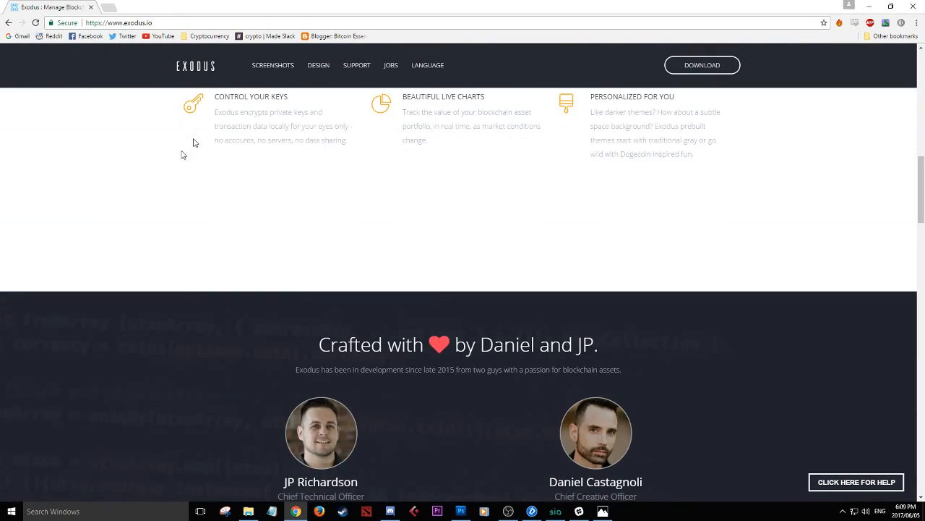
scroll("down", 3)
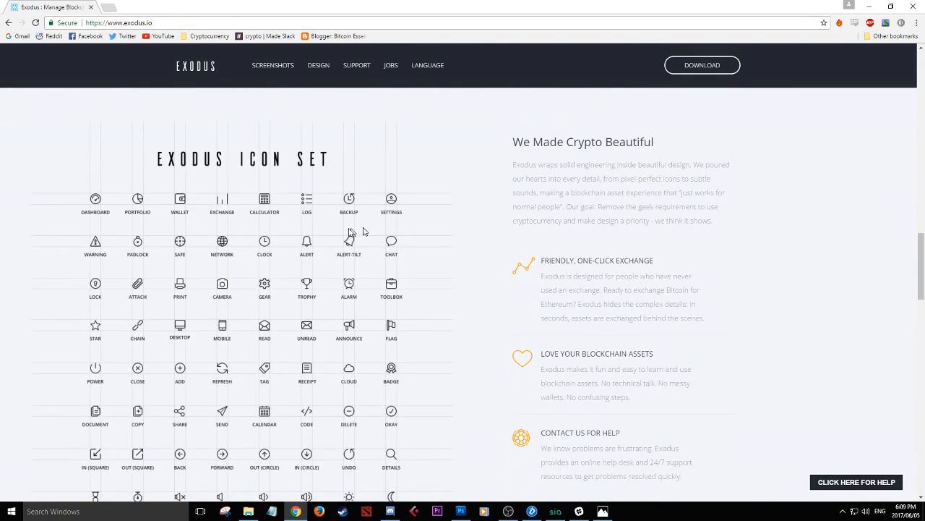
scroll("down", 3)
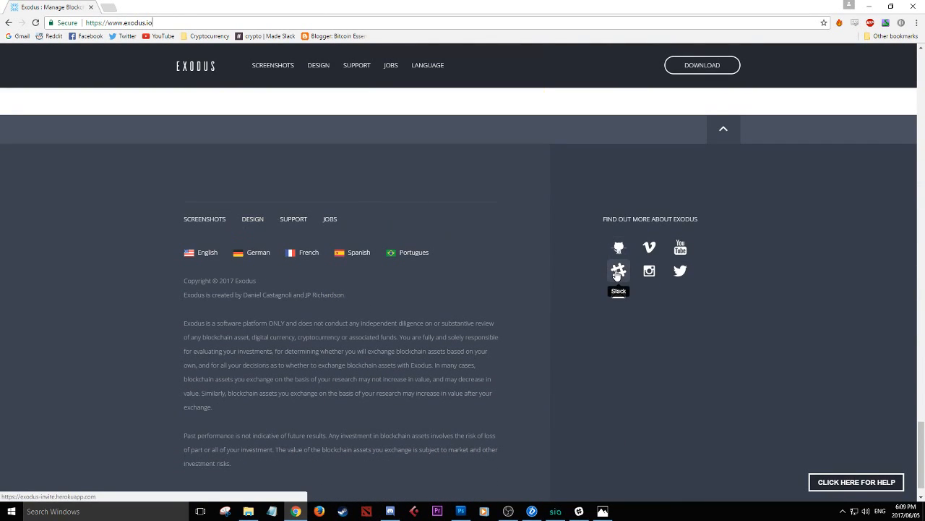
mouse_move(618, 293)
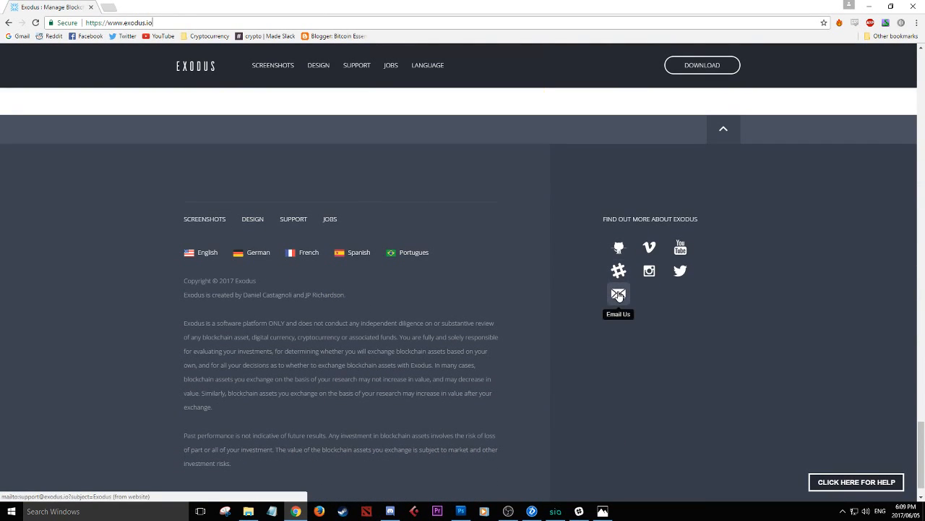
mouse_move(461, 332)
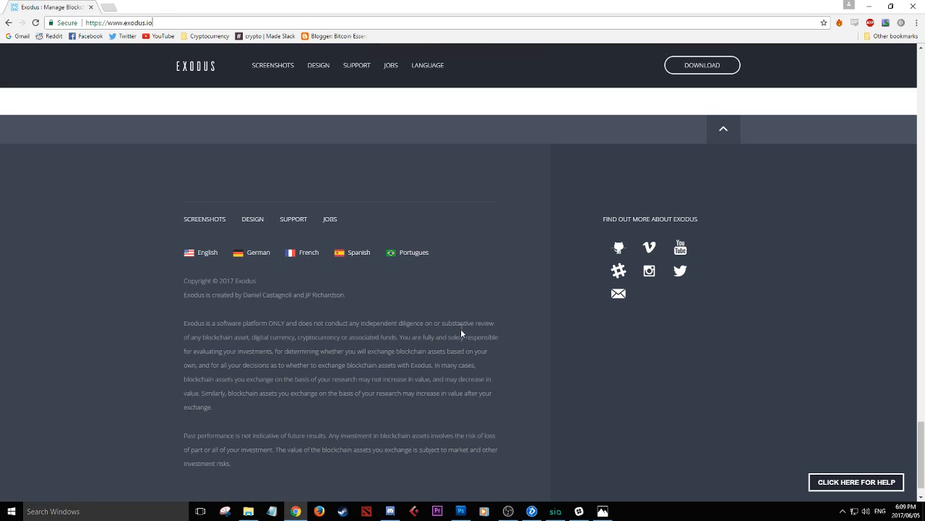
scroll("up", 3)
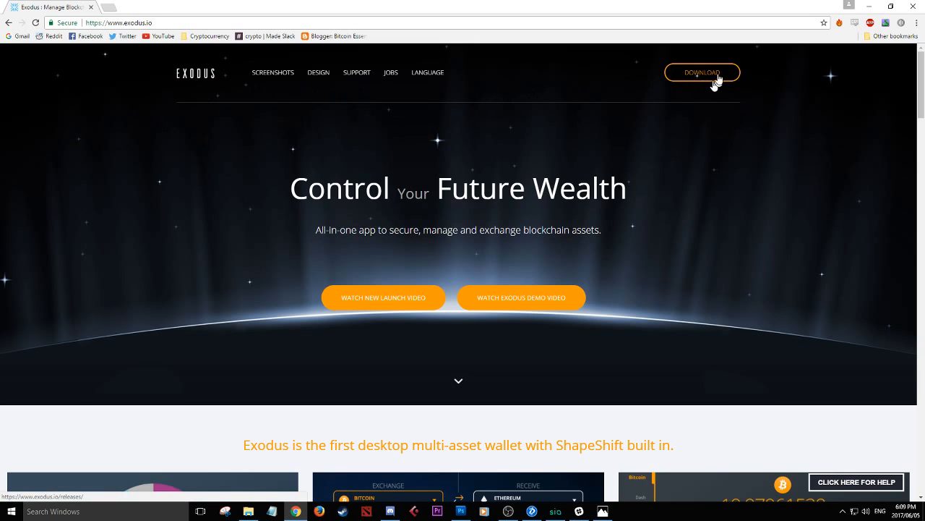
- Go to the Exodus download page for release 1.26.2 and scroll through its release notes
left_click(701, 72)
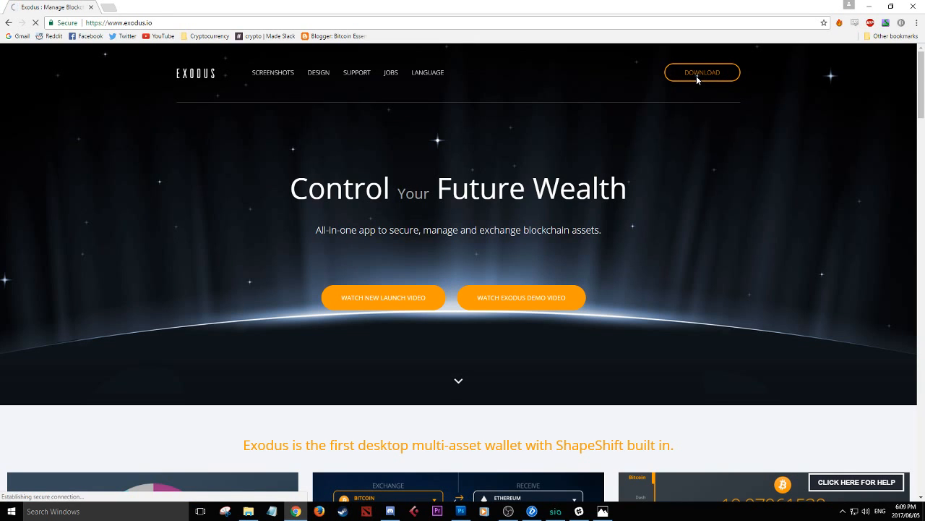
left_click(702, 72)
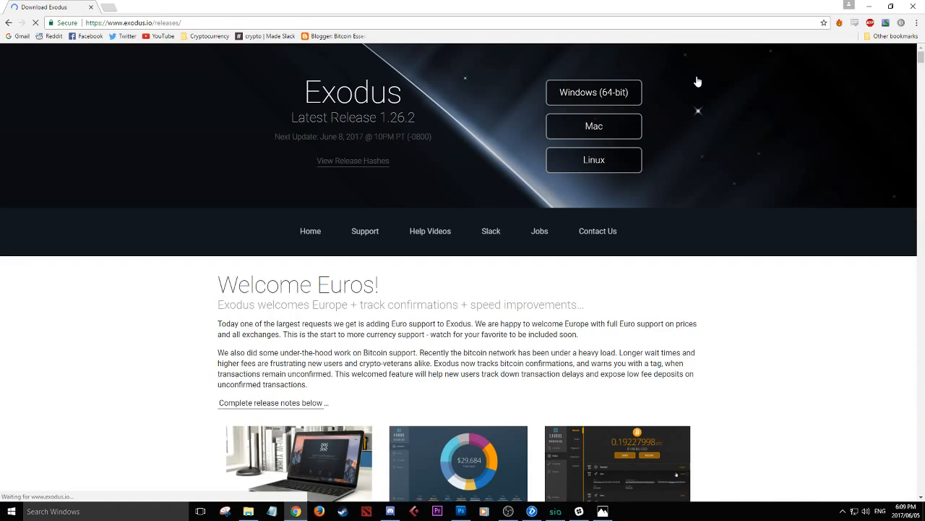
left_click(593, 92)
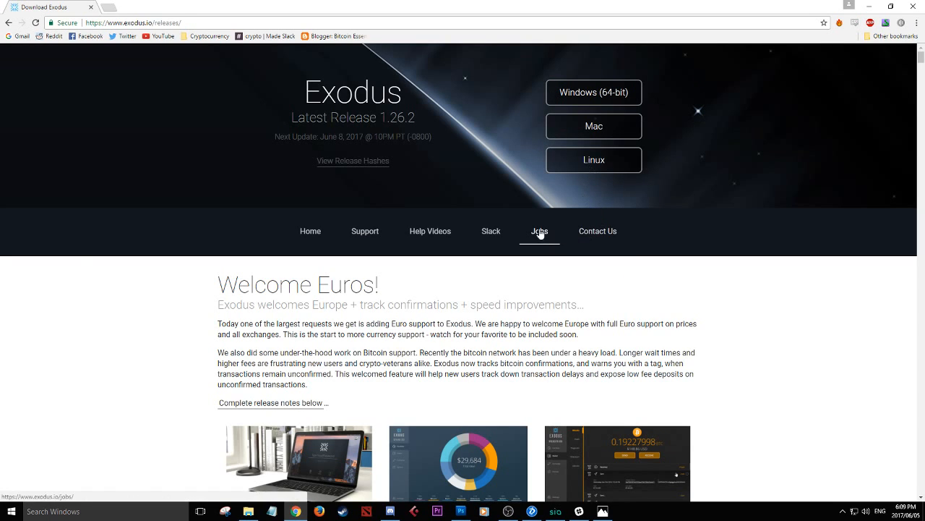
mouse_move(454, 221)
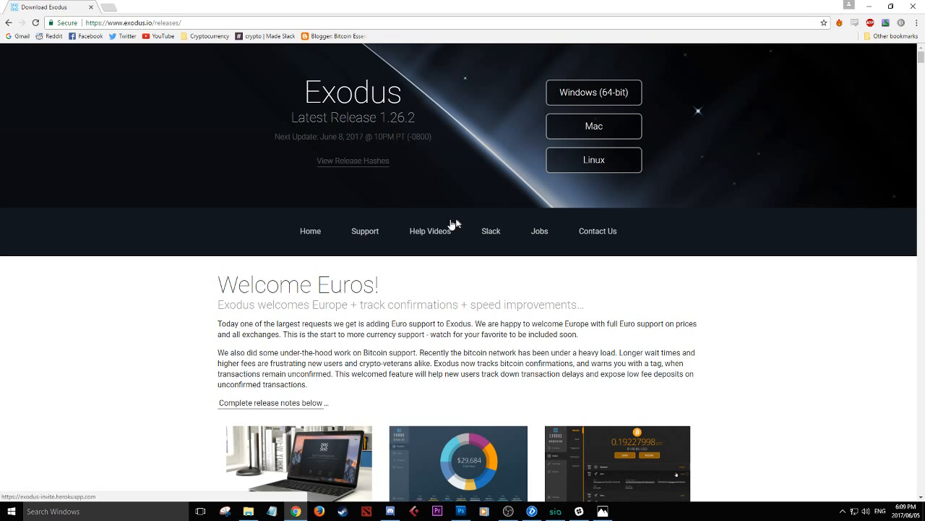
scroll("down", 3)
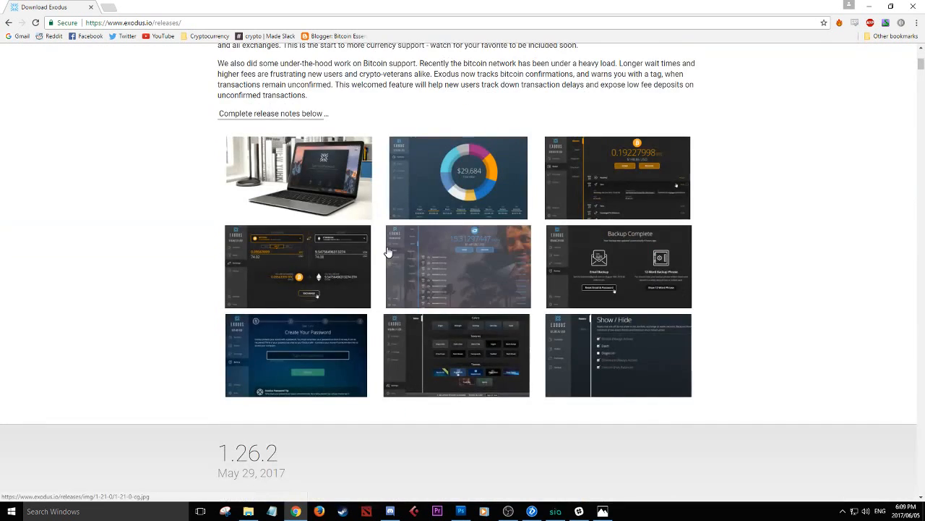
scroll("down", 3)
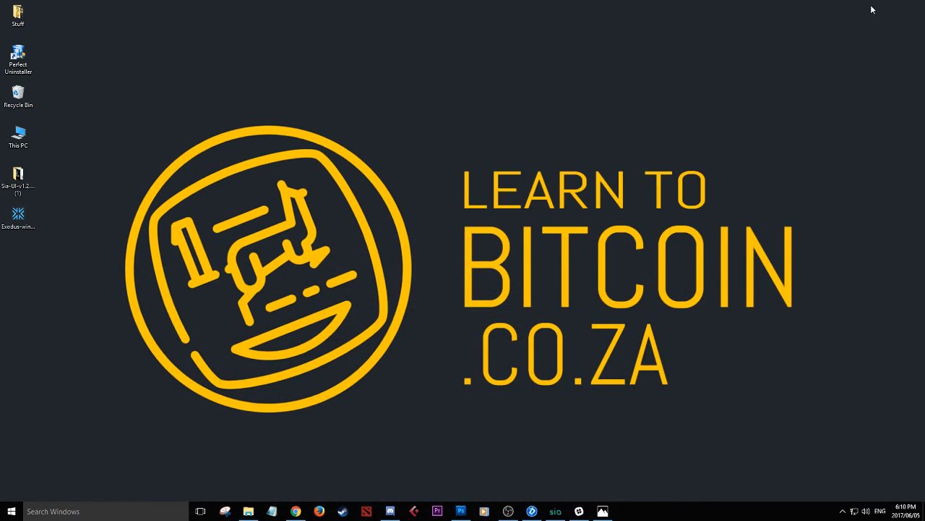
- Launch the Exodus-windows-x64-1.26.2 installer from the desktop and confirm Run in the security warning
left_click(17, 216)
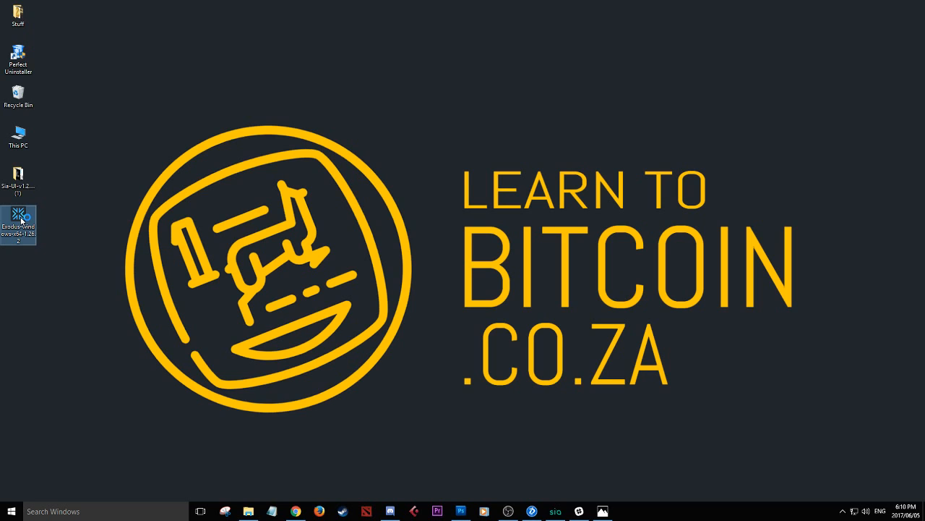
double_click(18, 224)
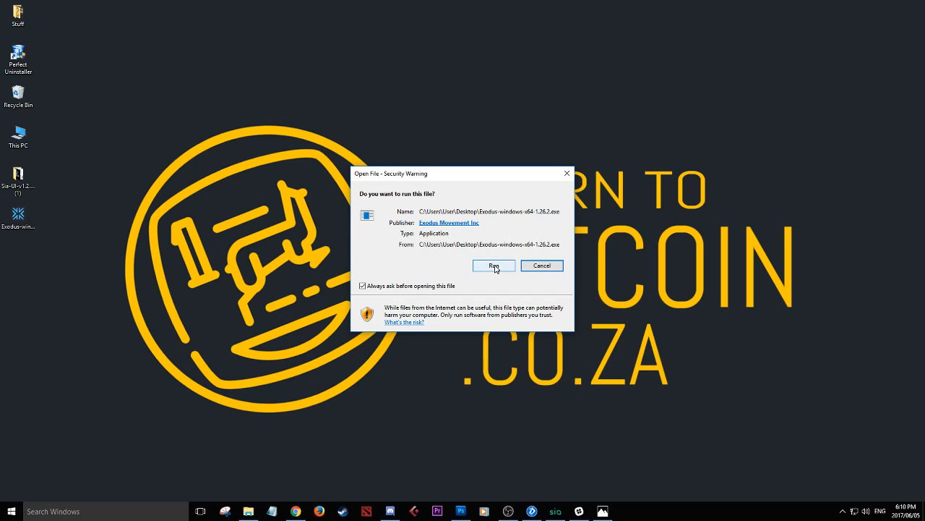
left_click(494, 265)
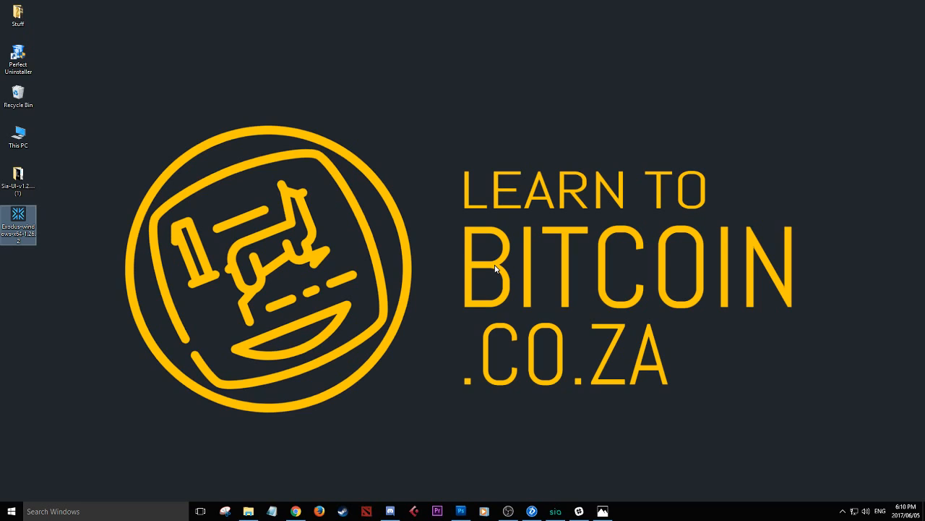
mouse_move(498, 266)
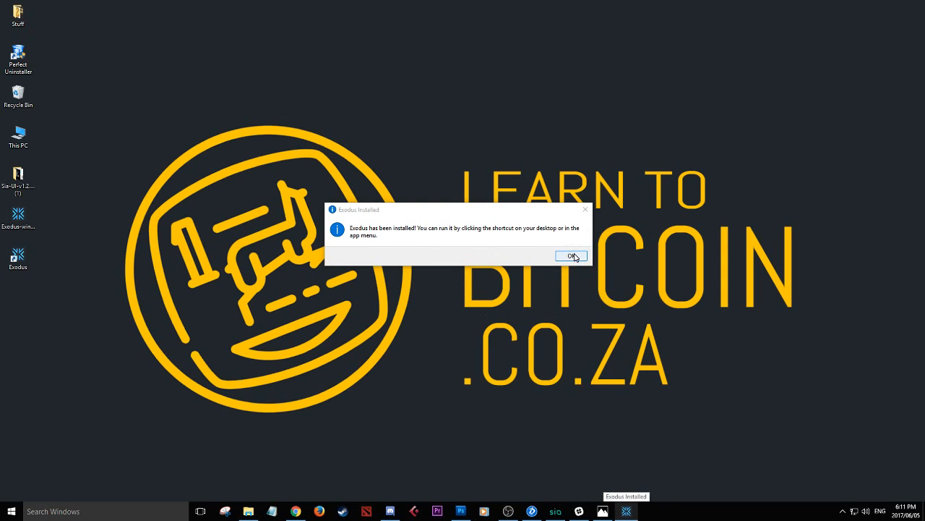
left_click(572, 256)
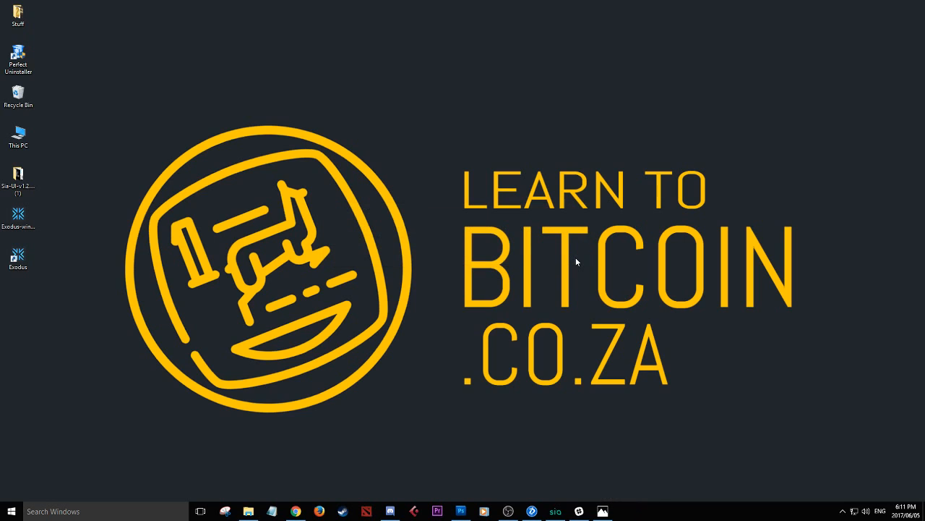
left_click(17, 259)
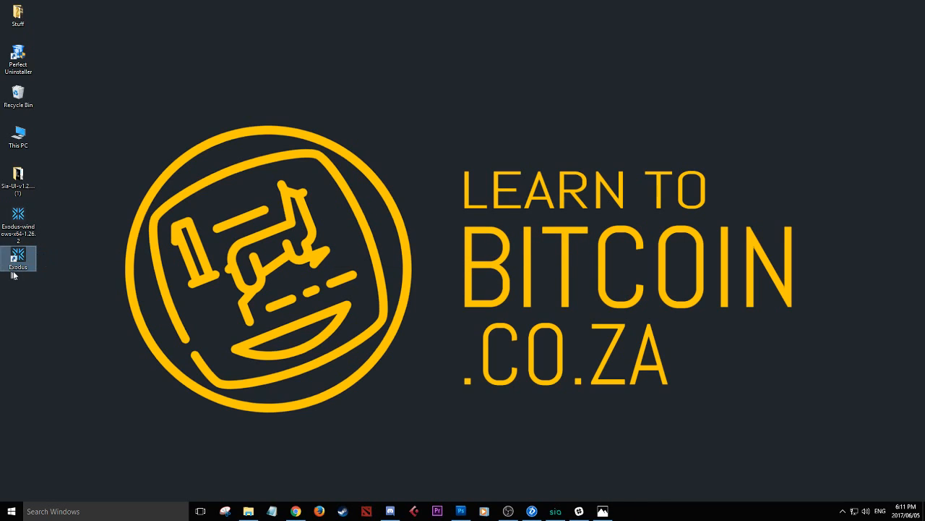
mouse_move(18, 259)
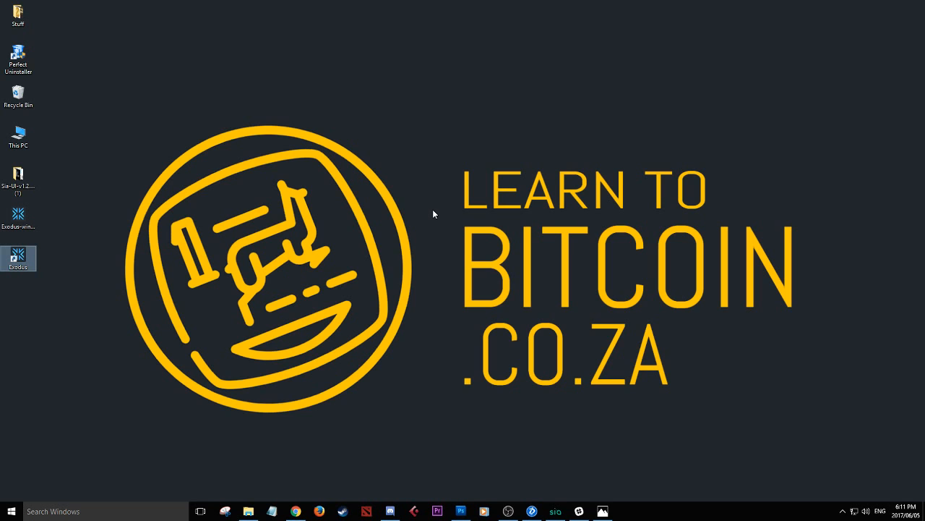
- Launch Exodus from its desktop shortcut to reach the Welcome portfolio screen
double_click(17, 258)
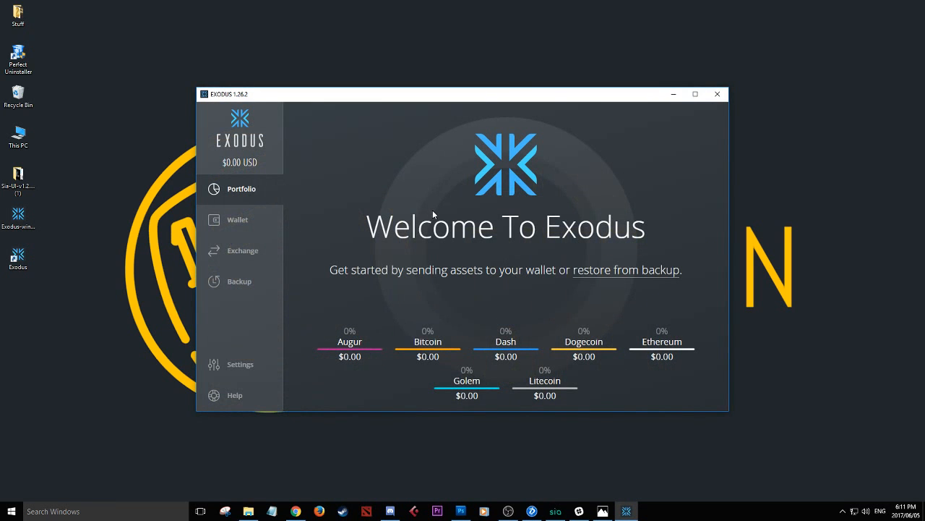
mouse_move(538, 328)
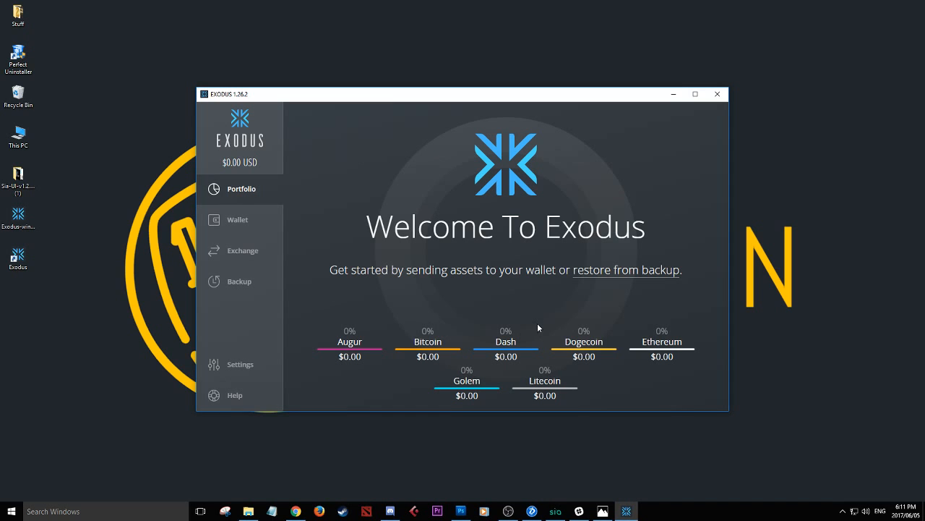
mouse_move(530, 324)
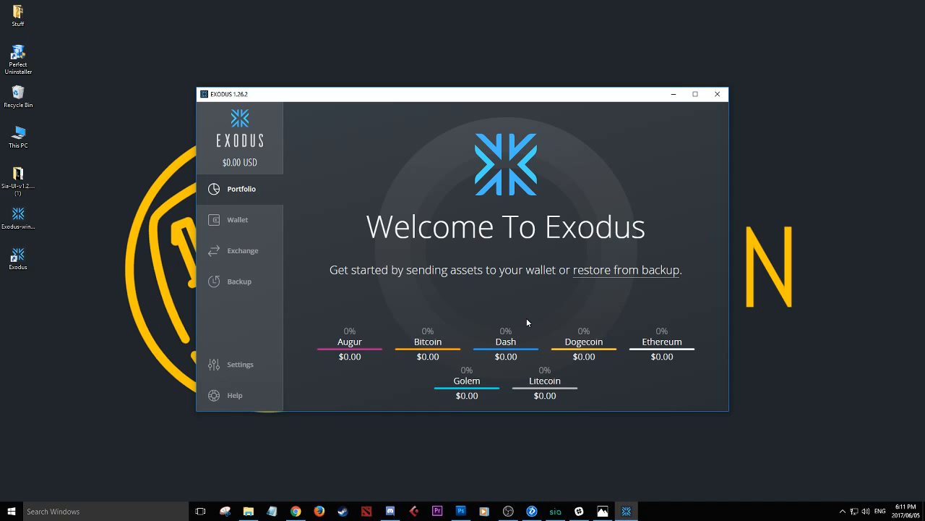
mouse_move(586, 293)
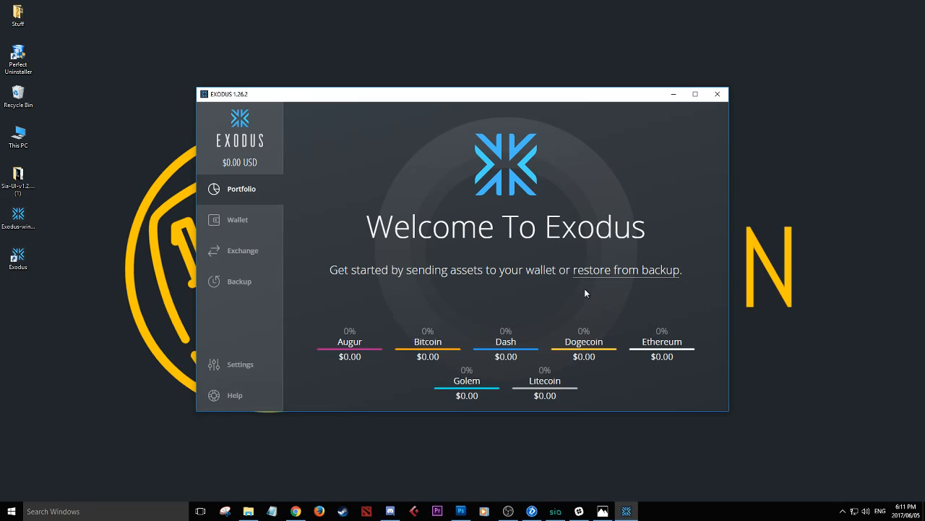
mouse_move(542, 286)
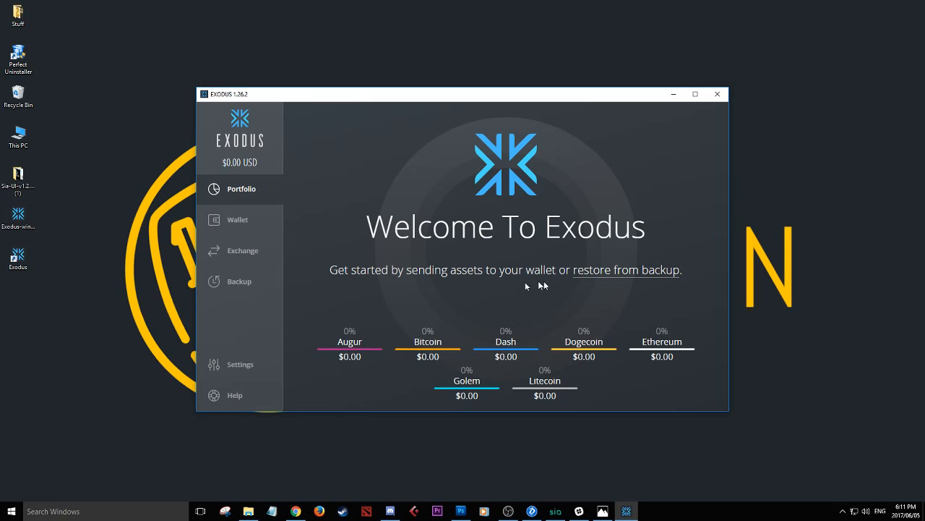
mouse_move(418, 276)
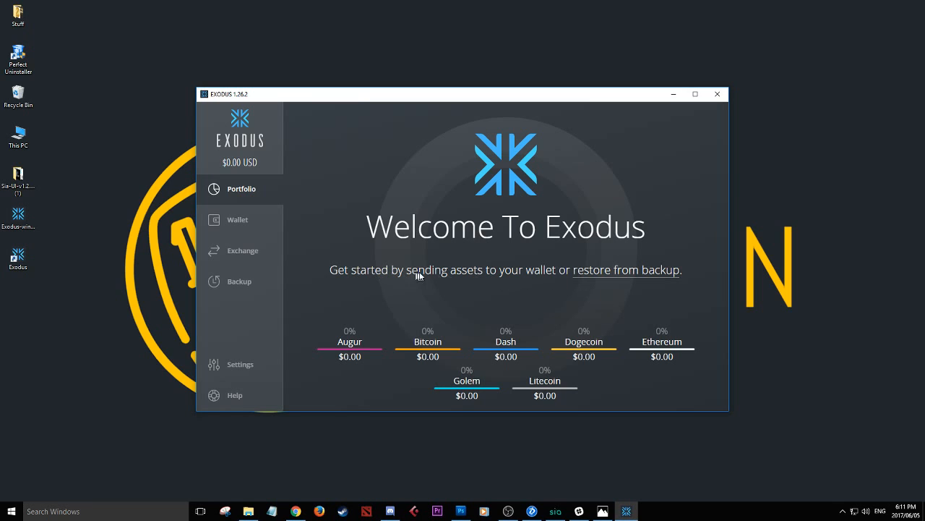
mouse_move(678, 287)
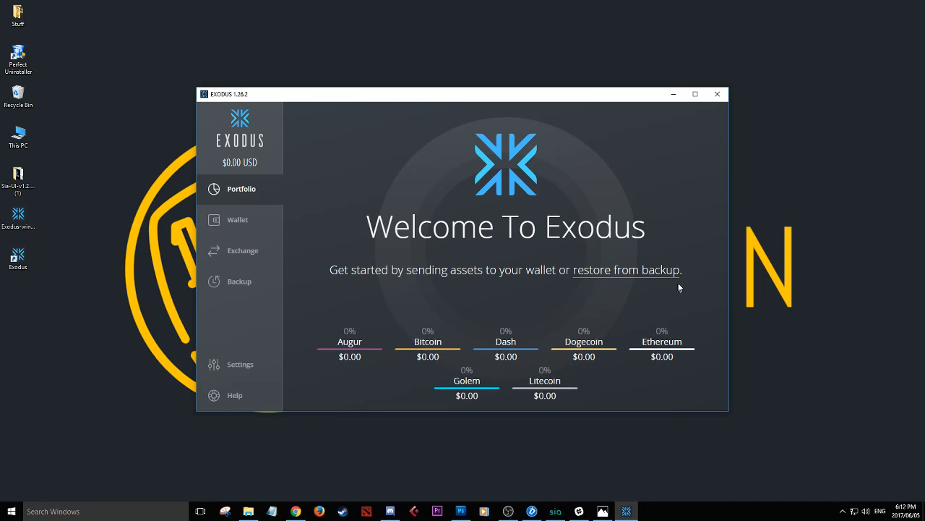
mouse_move(591, 277)
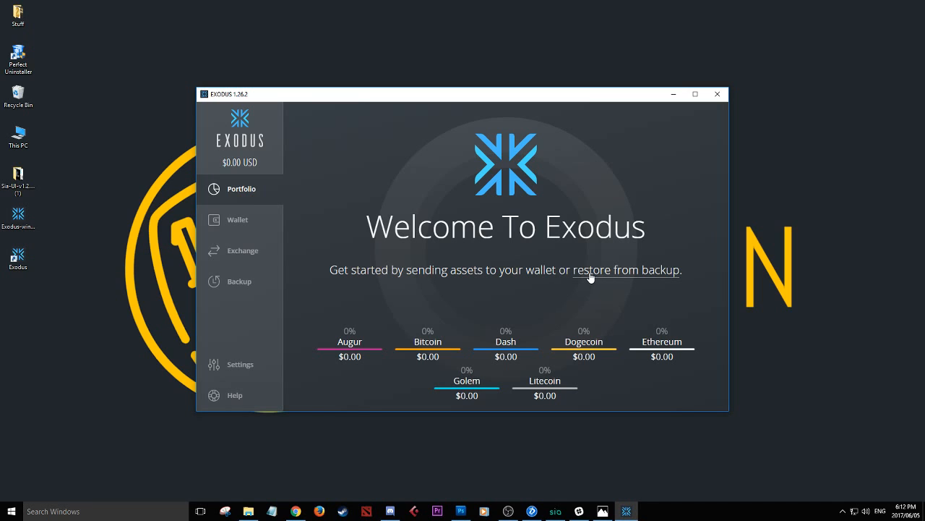
mouse_move(589, 280)
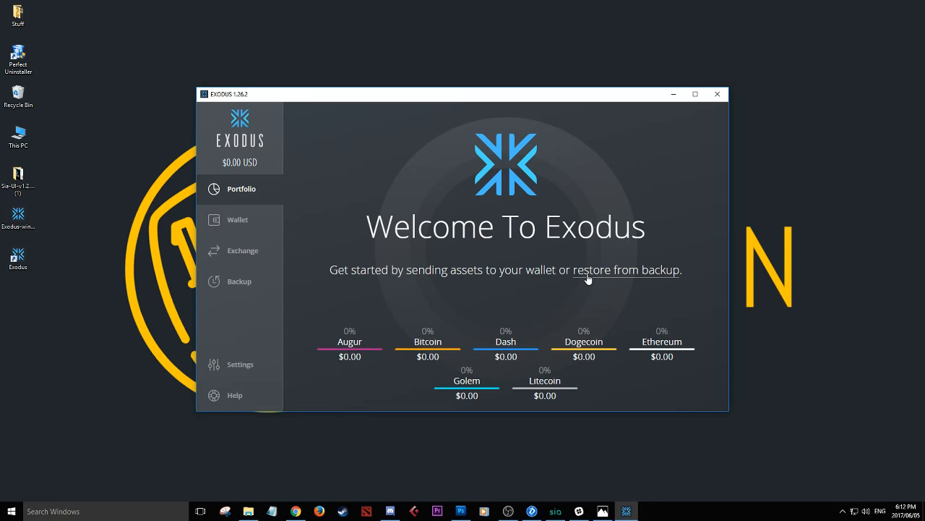
mouse_move(621, 279)
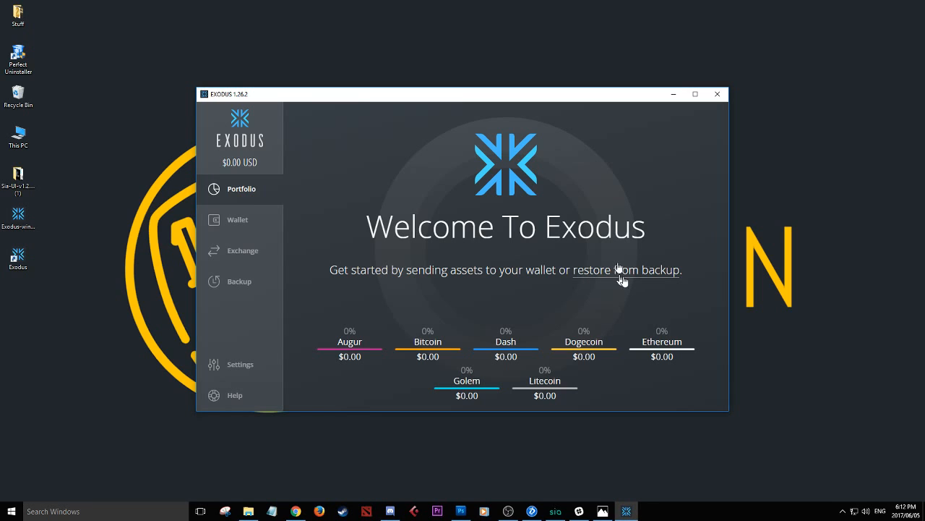
mouse_move(274, 247)
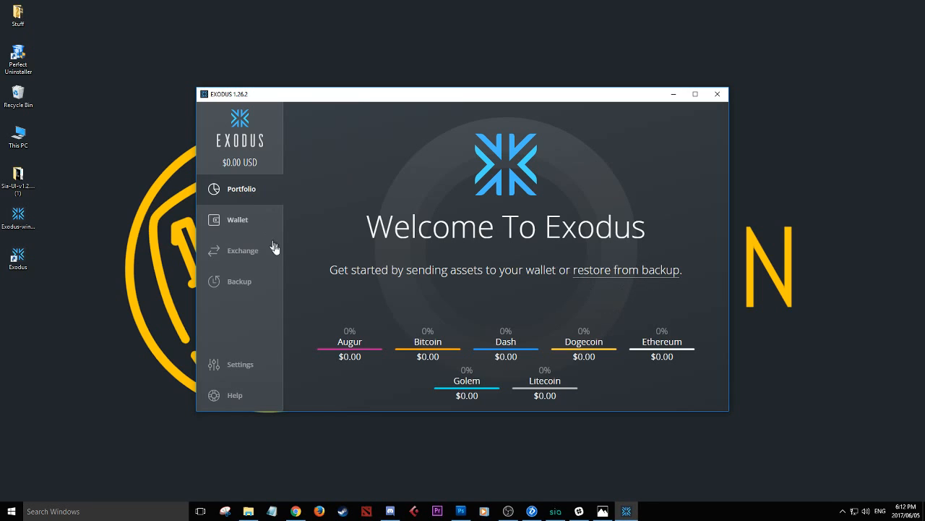
mouse_move(369, 357)
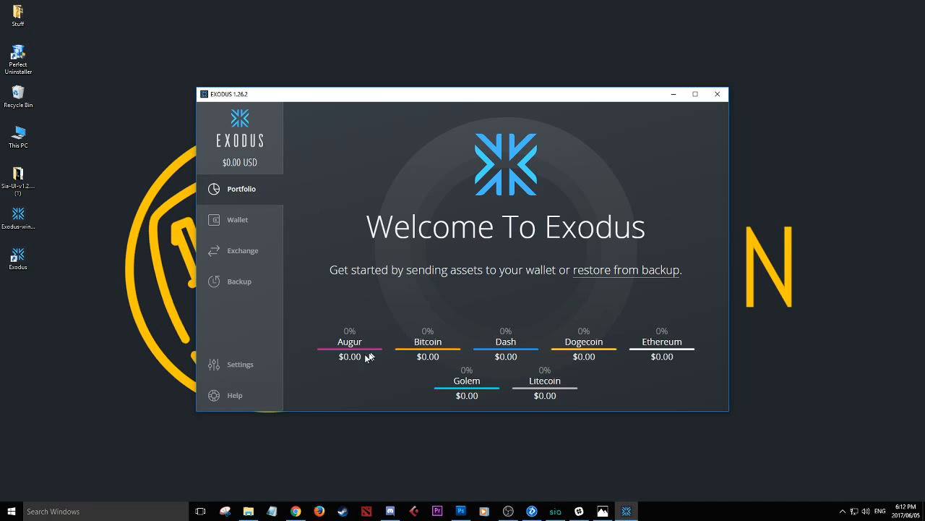
mouse_move(567, 346)
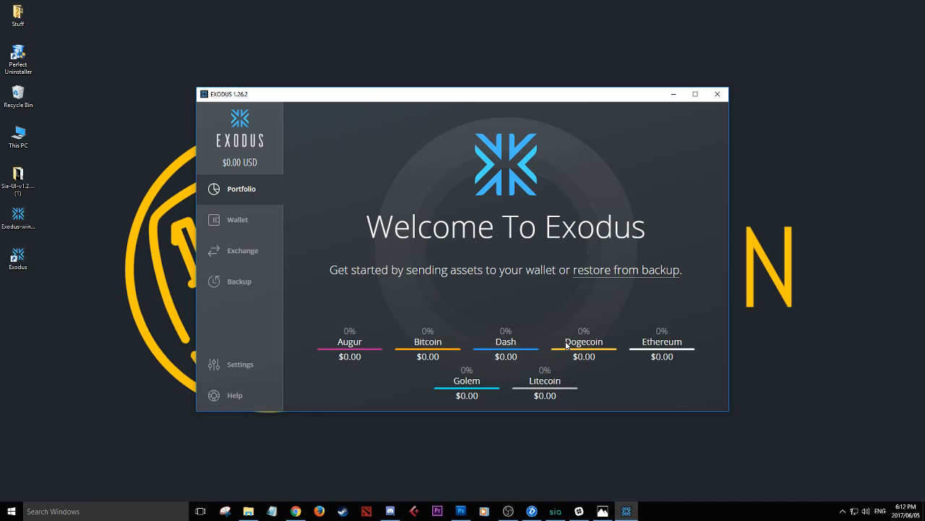
mouse_move(391, 349)
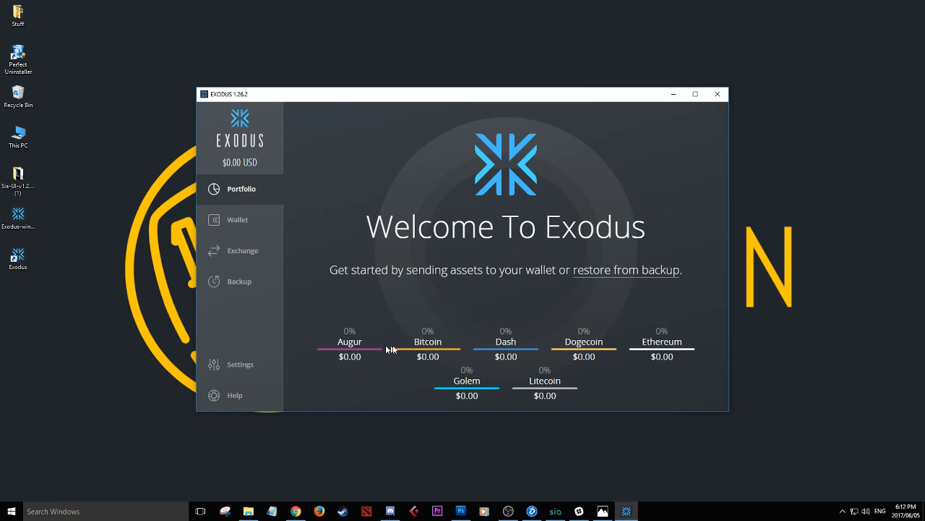
mouse_move(253, 245)
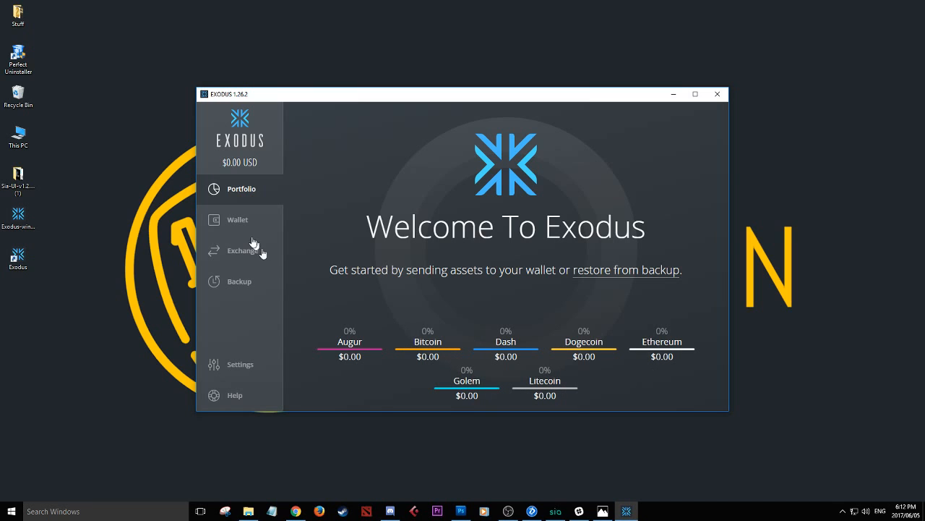
mouse_move(418, 217)
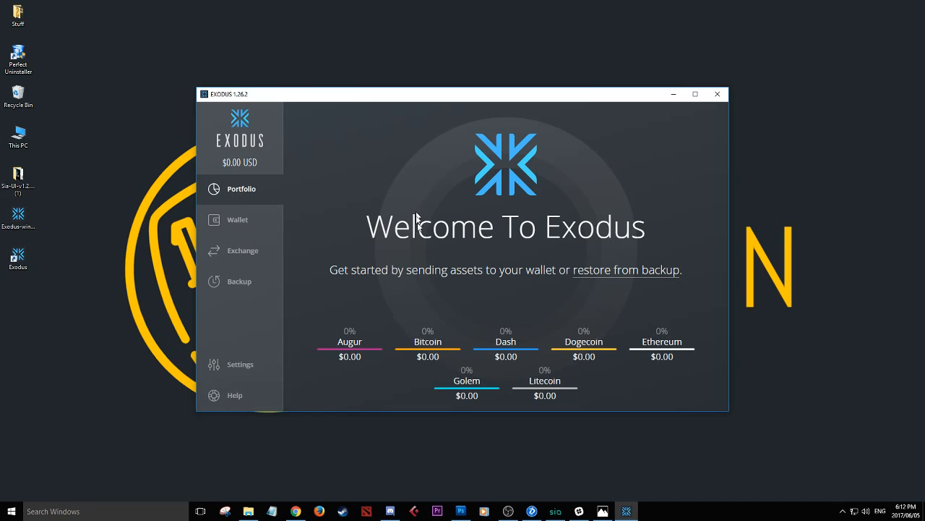
mouse_move(701, 238)
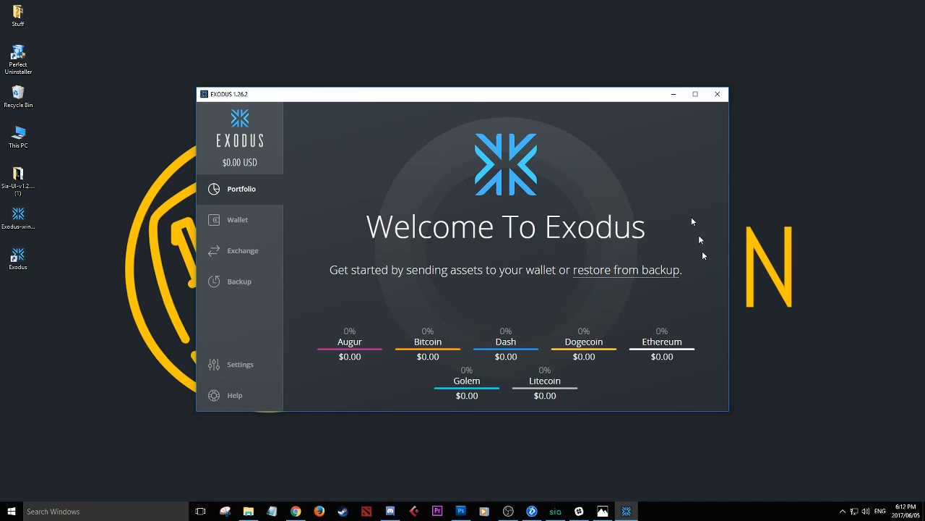
mouse_move(371, 273)
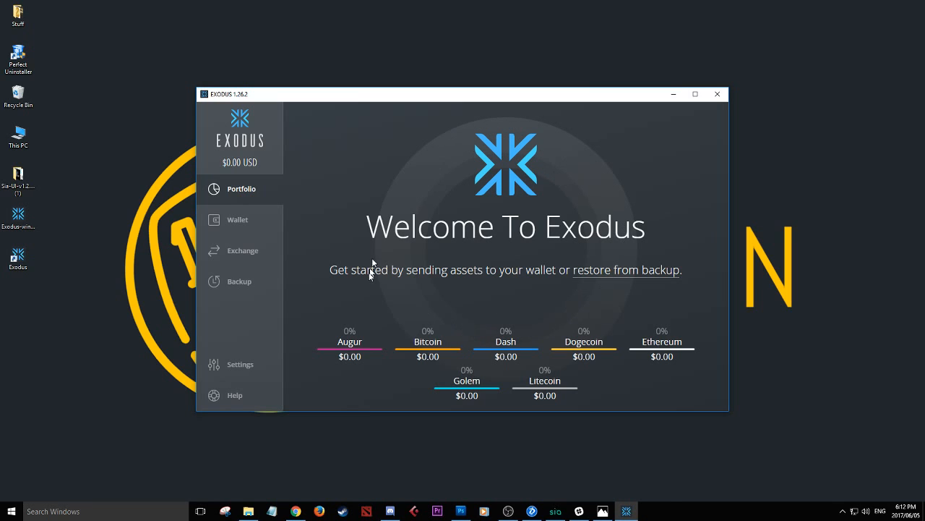
mouse_move(237, 220)
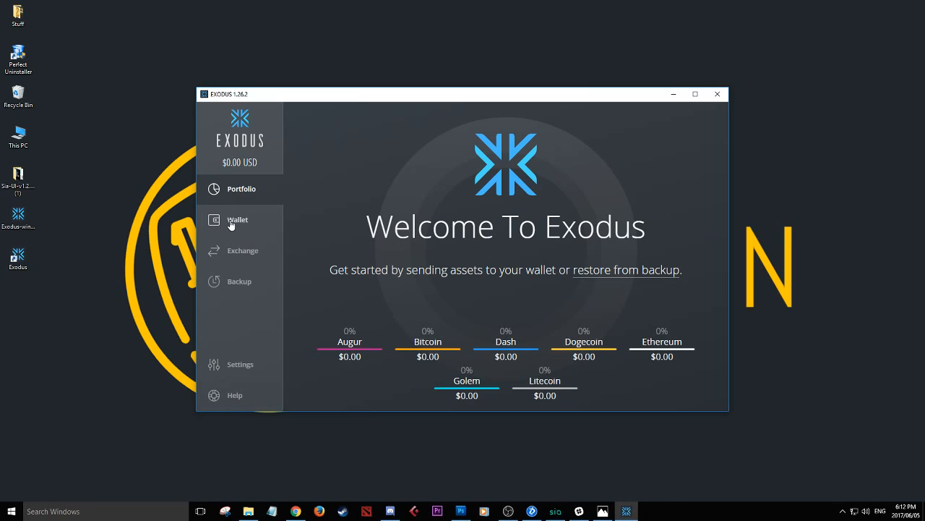
- View the Bitcoin, Ethereum and Litecoin wallets, each at 0.00 with no transactions
left_click(237, 219)
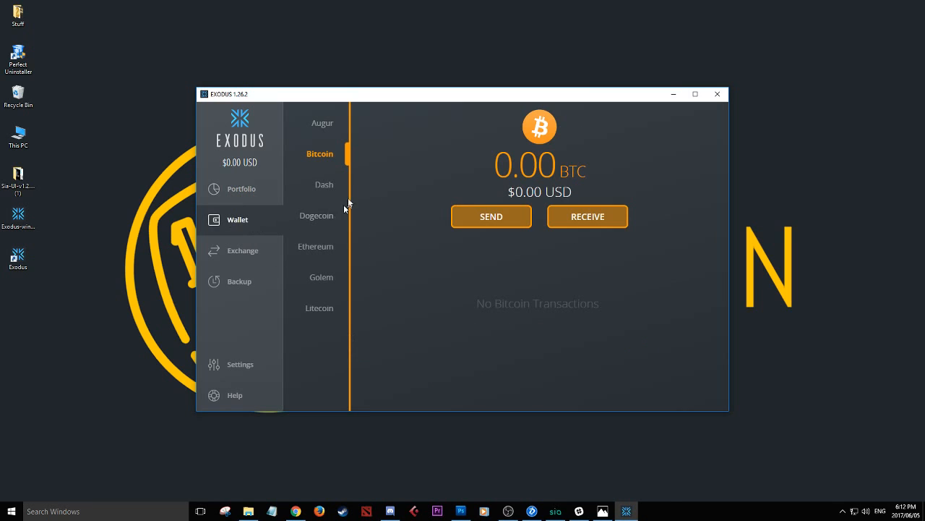
mouse_move(323, 185)
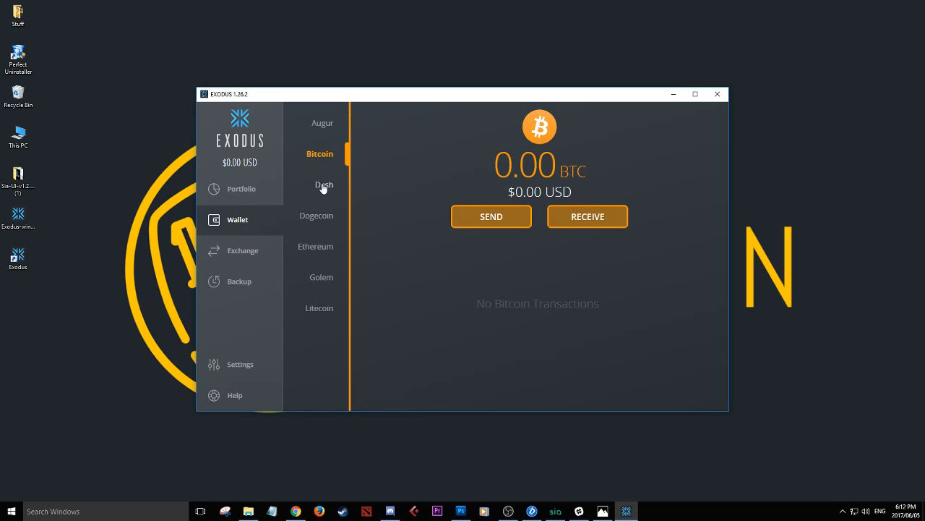
left_click(315, 245)
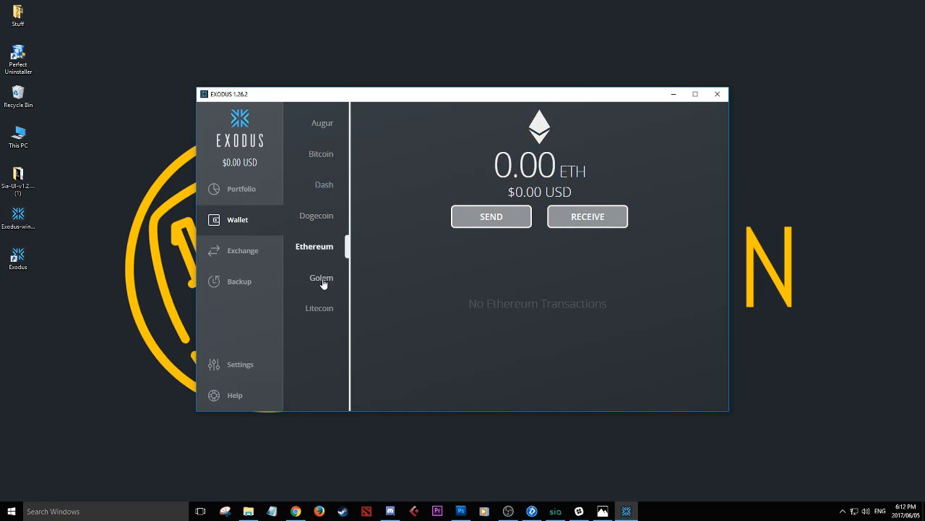
left_click(318, 307)
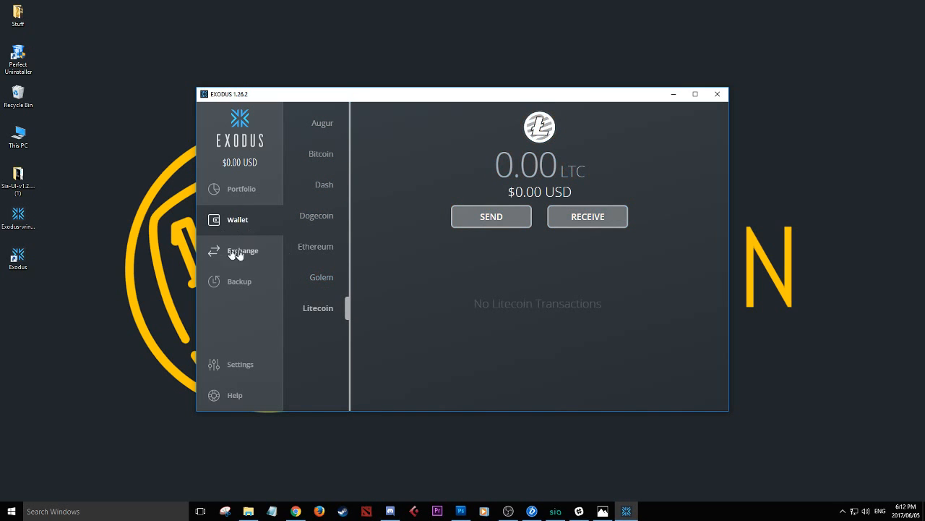
- Go to Exchange and review the Receive asset list, keeping Bitcoin-to-Ethereum selected
left_click(242, 250)
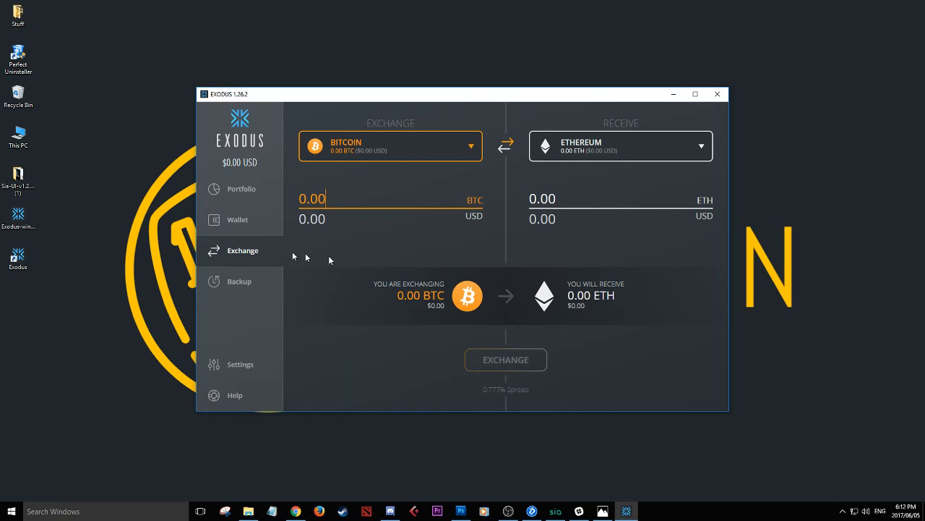
mouse_move(501, 154)
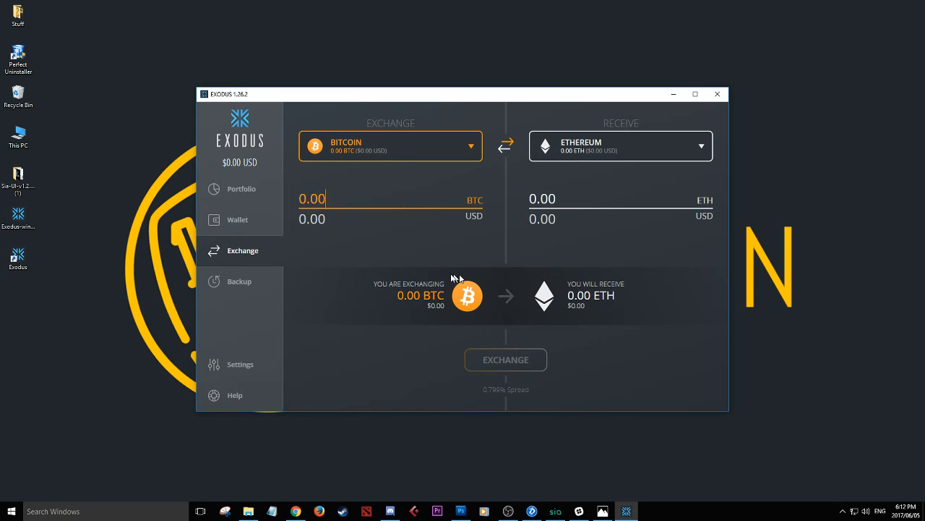
mouse_move(327, 259)
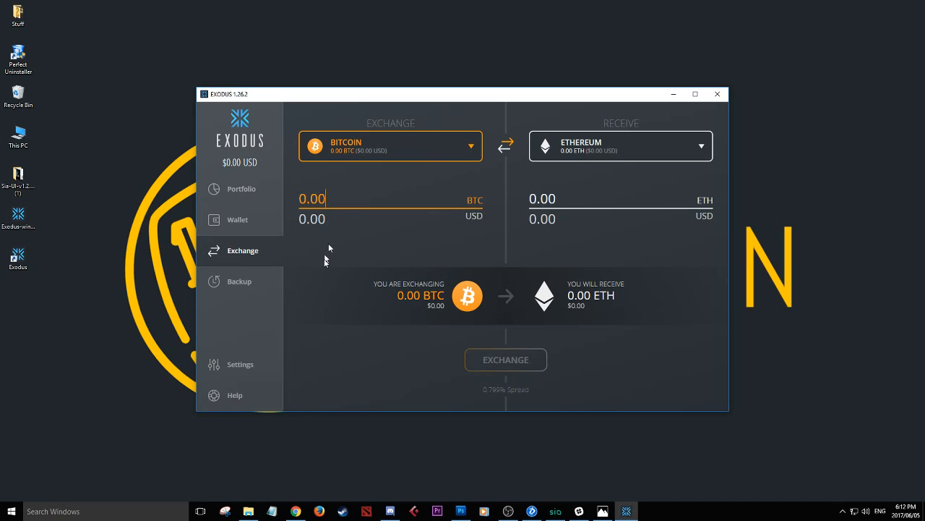
mouse_move(377, 171)
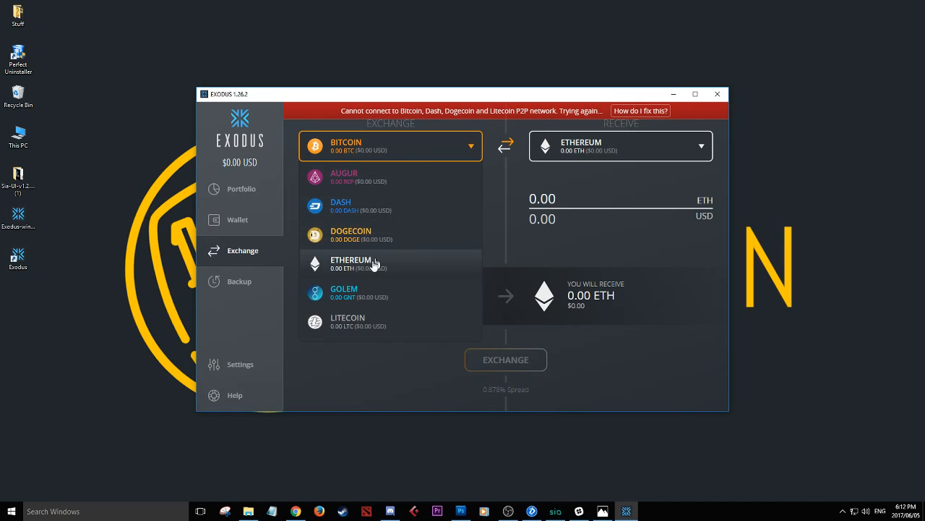
left_click(620, 145)
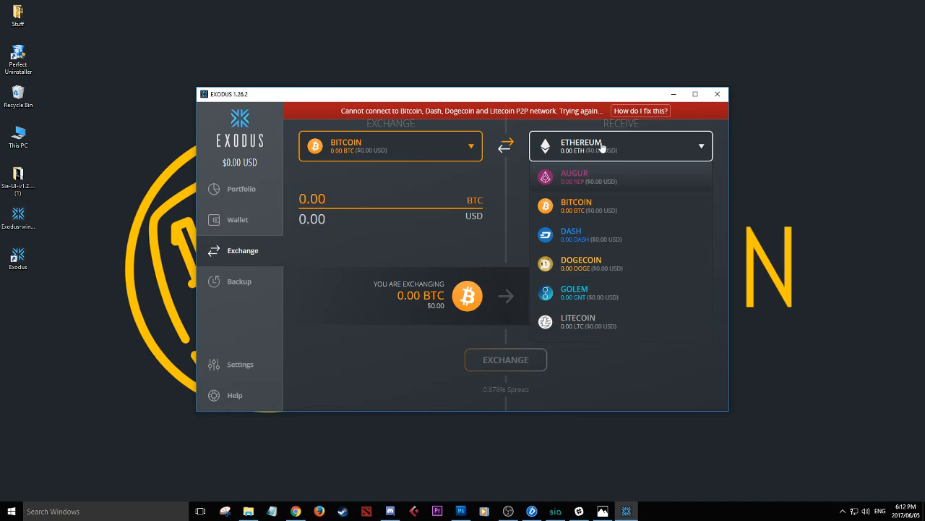
mouse_move(604, 166)
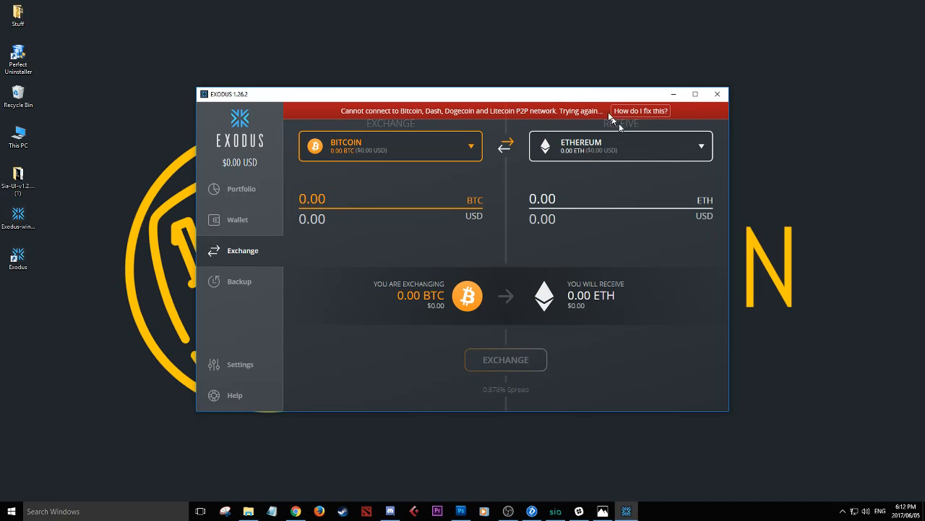
mouse_move(351, 261)
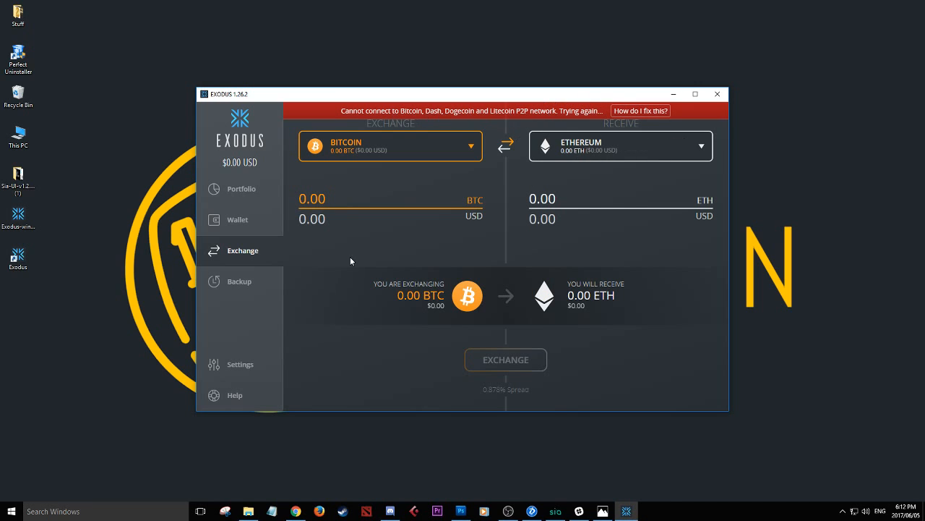
mouse_move(390, 273)
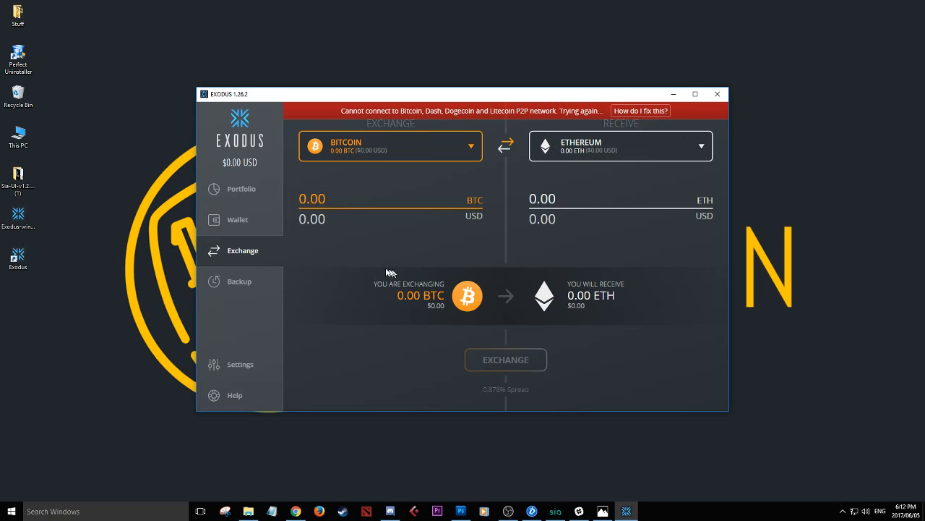
- Show the Backup section, which is waiting for a first deposit
left_click(239, 281)
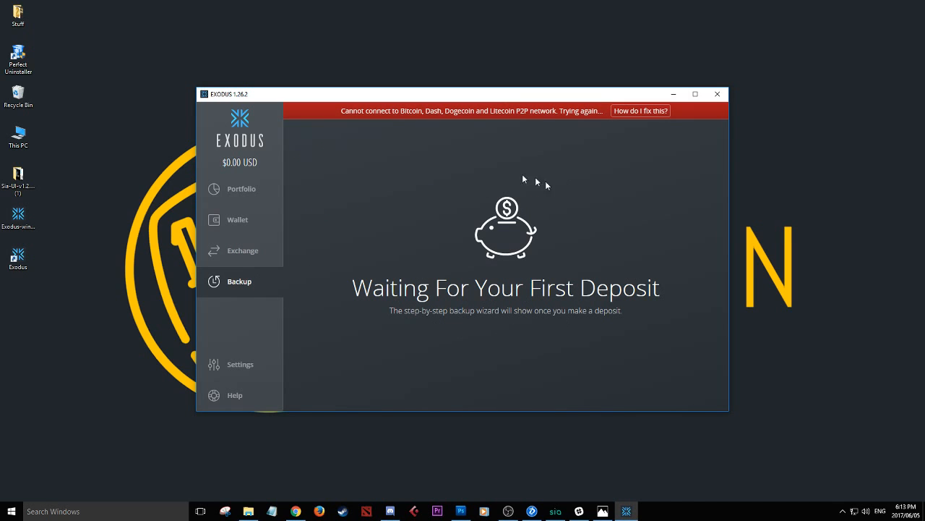
mouse_move(445, 279)
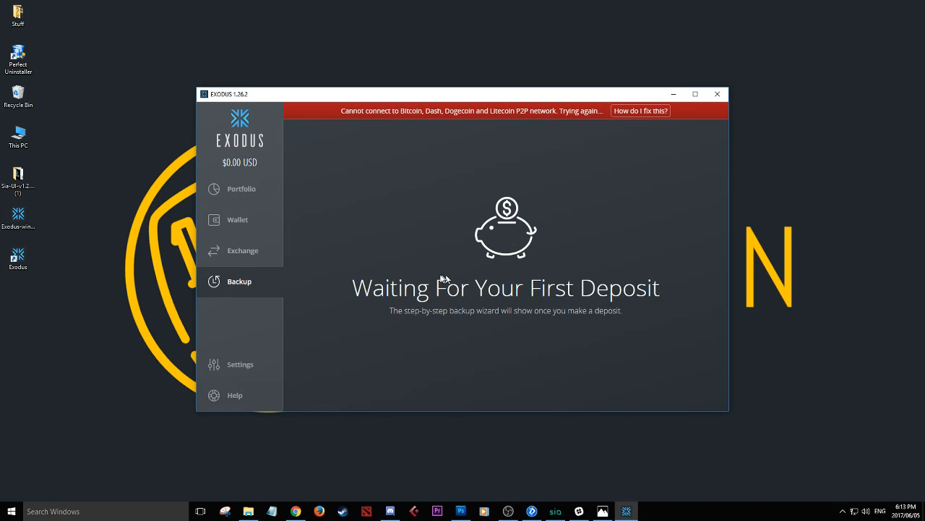
mouse_move(496, 153)
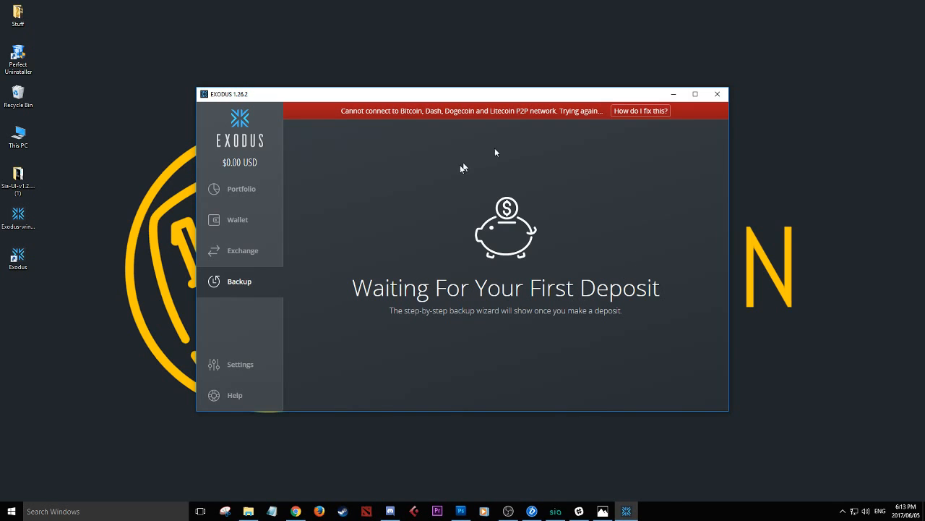
mouse_move(512, 338)
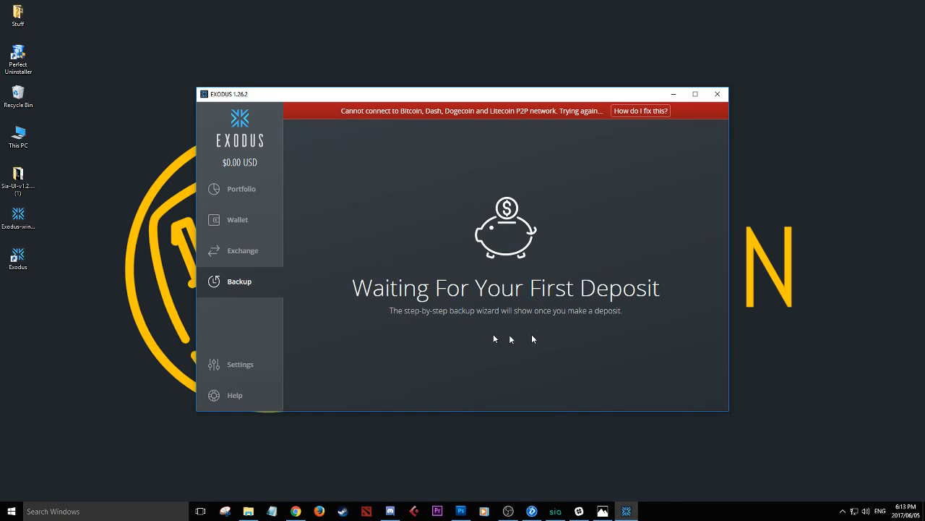
mouse_move(637, 266)
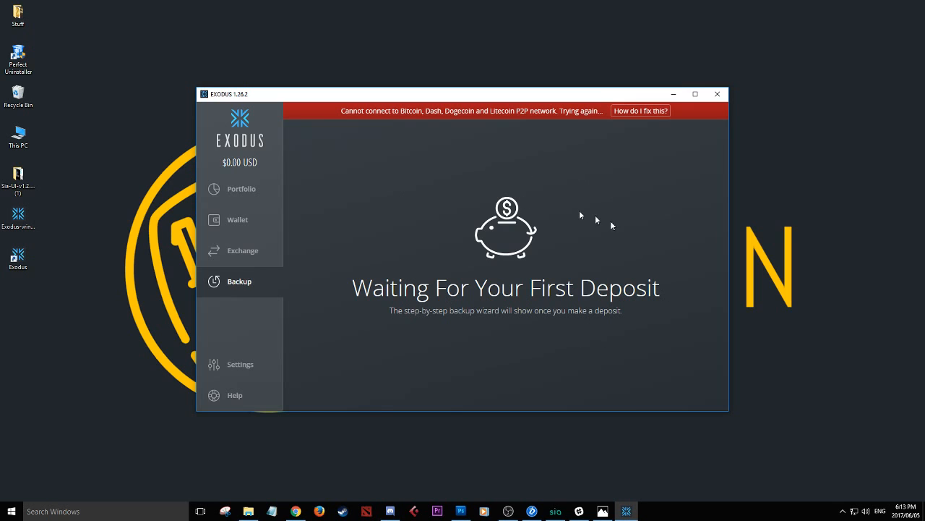
mouse_move(585, 258)
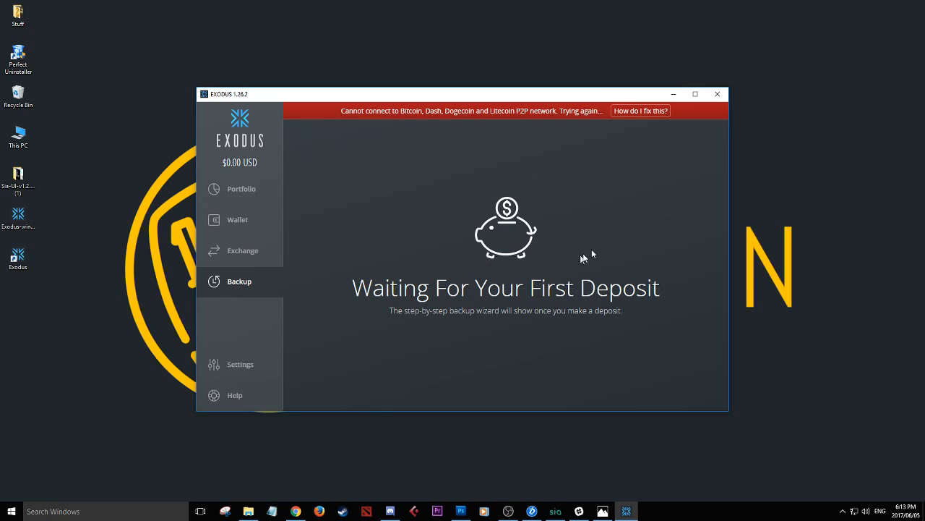
mouse_move(477, 277)
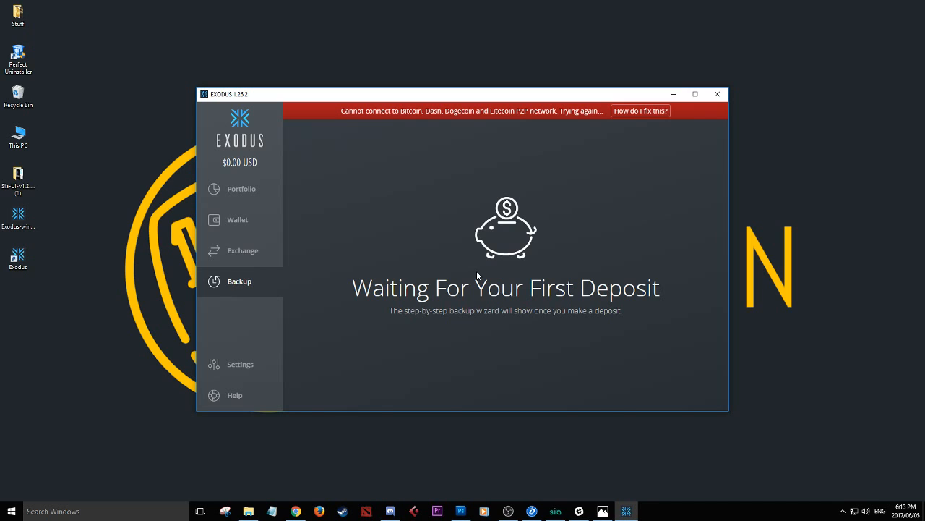
mouse_move(240, 364)
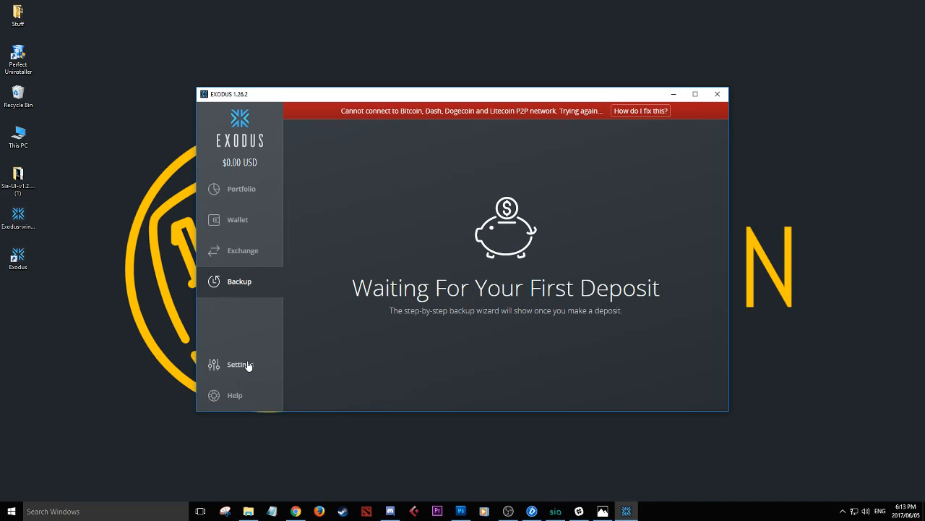
- Go to Settings and view the Skins page with its colors, textures and themes
left_click(241, 364)
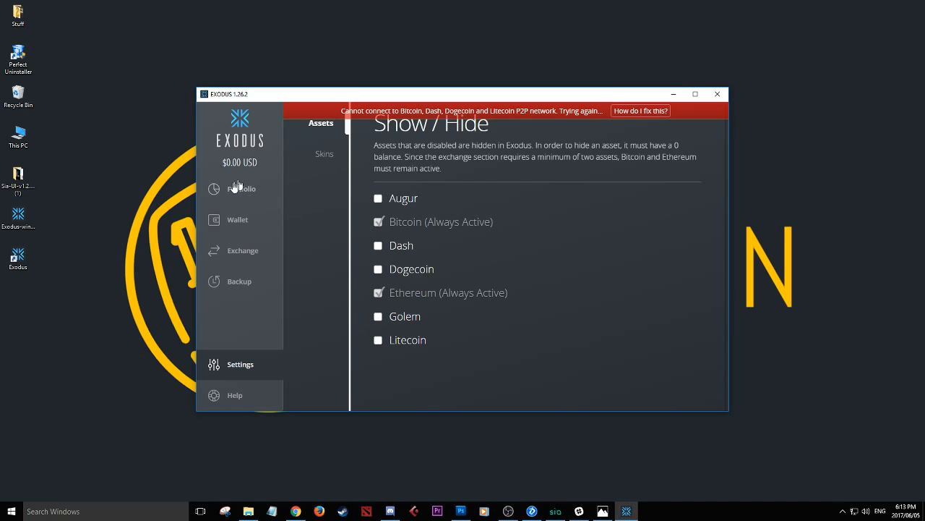
left_click(242, 189)
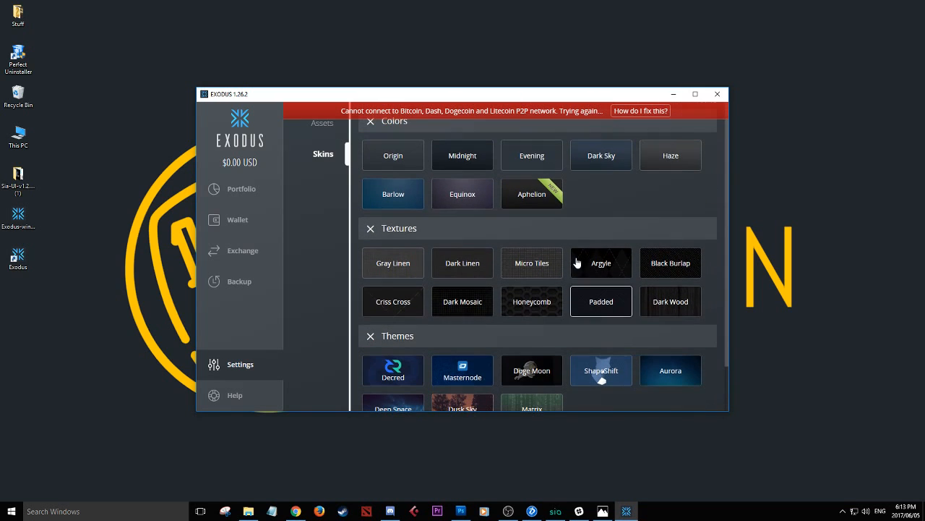
- Return to the Portfolio overview showing Bitcoin and Ethereum at $0.00
left_click(241, 189)
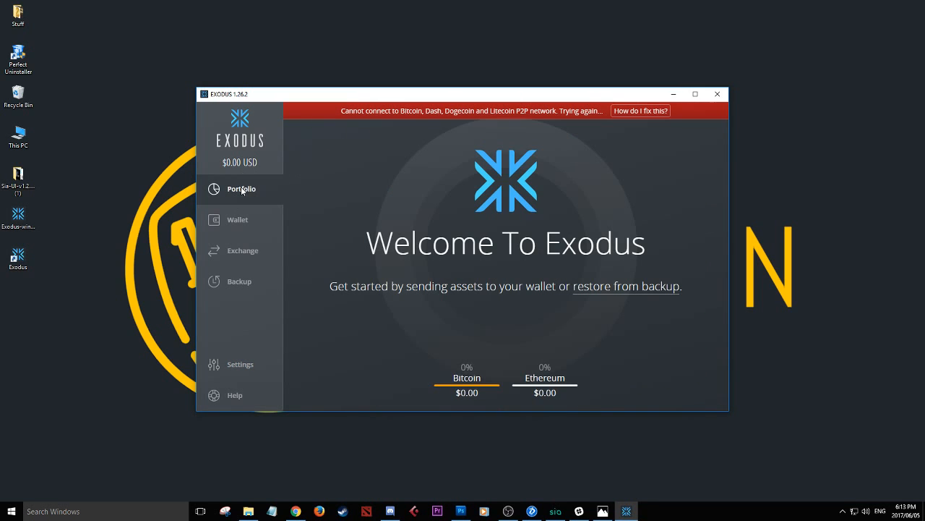
mouse_move(178, 242)
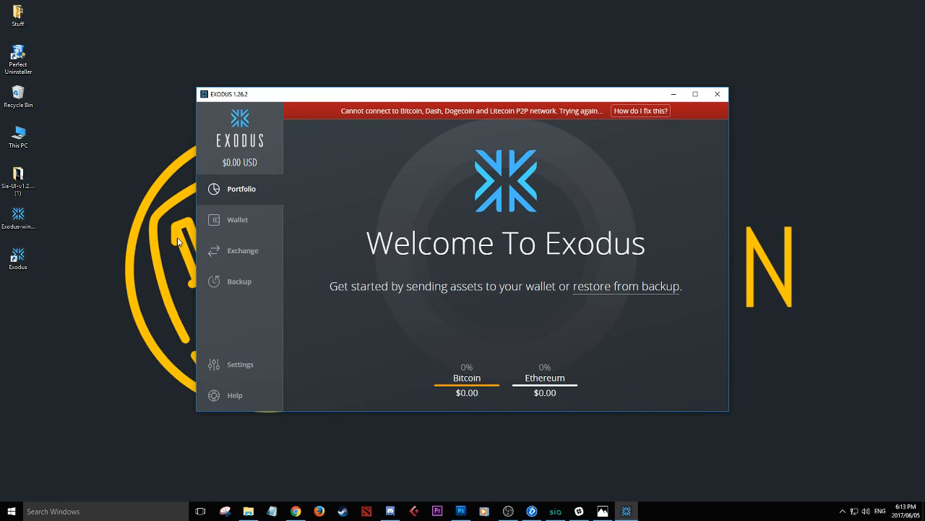
mouse_move(214, 395)
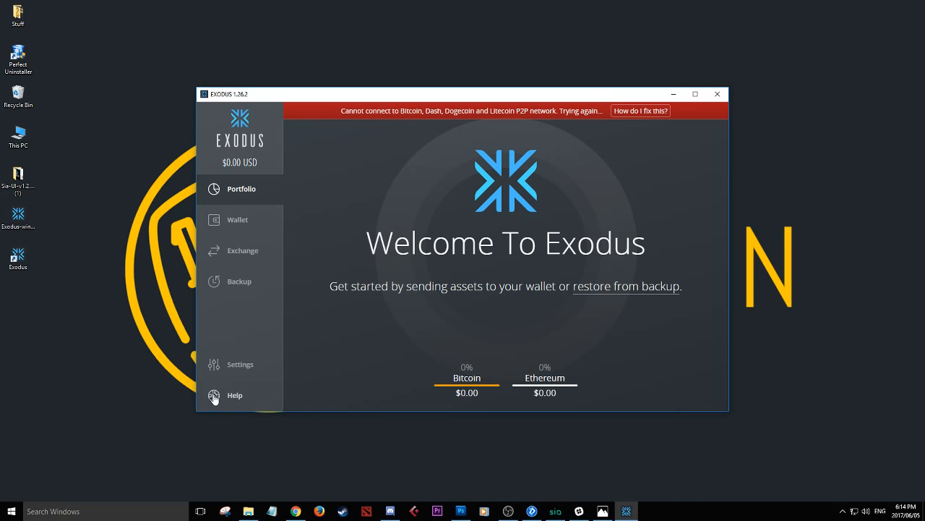
mouse_move(232, 398)
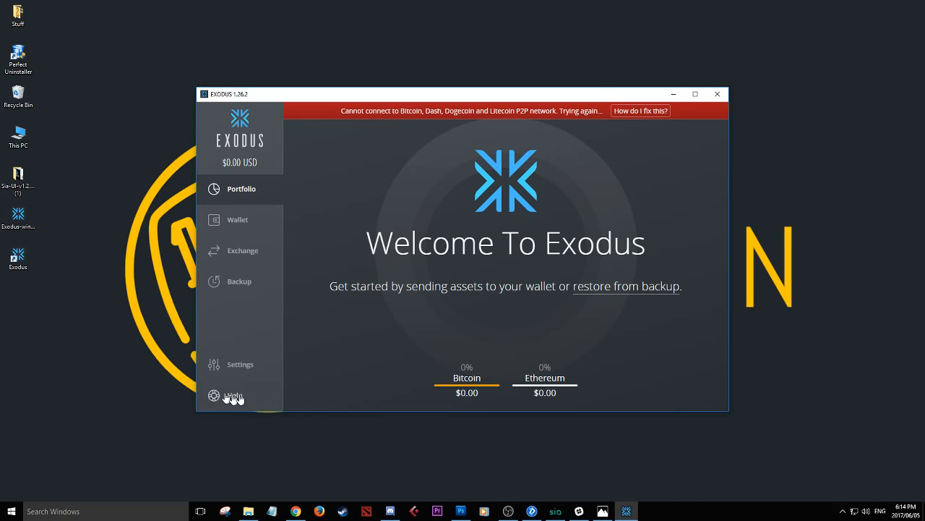
mouse_move(271, 365)
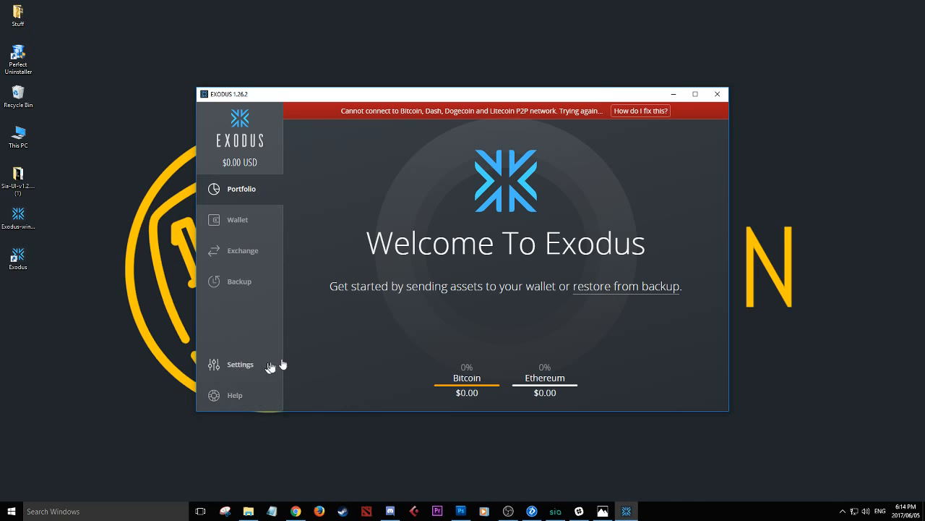
mouse_move(586, 300)
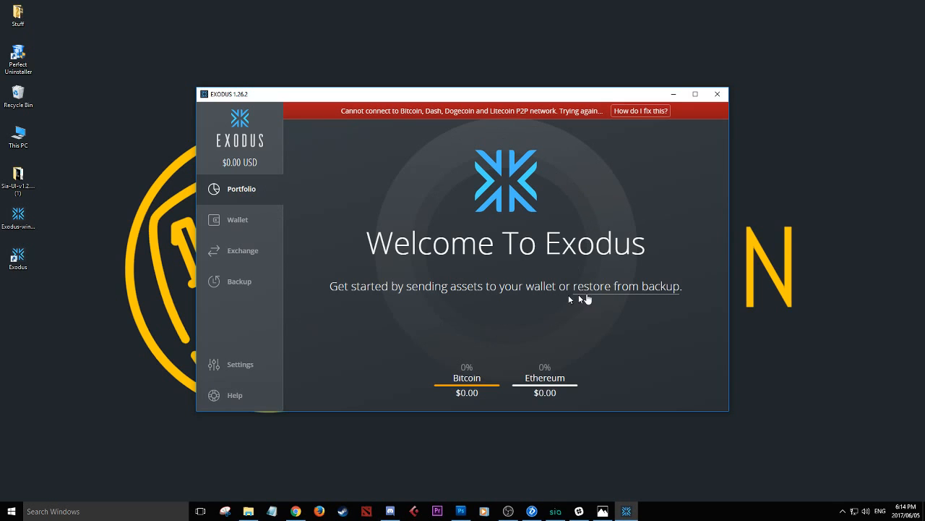
mouse_move(246, 219)
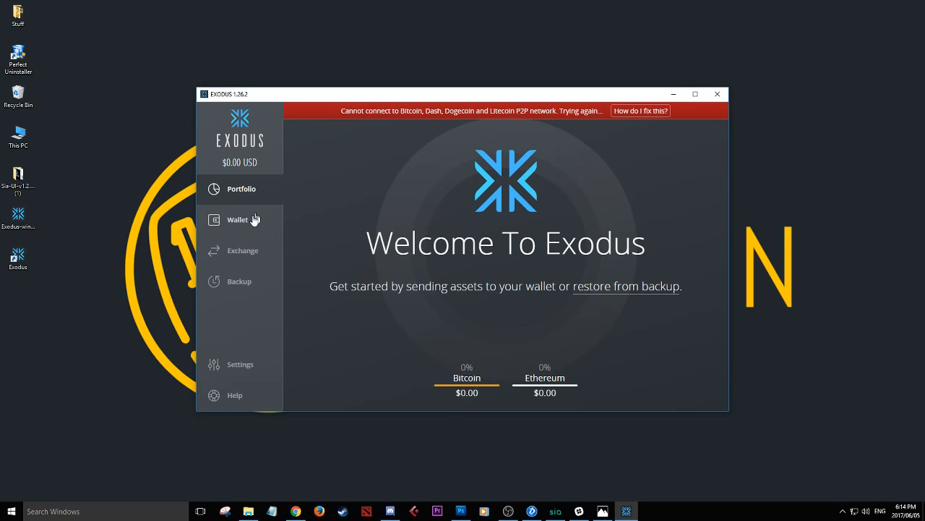
- Enable all seven assets in Settings > Assets and return to the Wallet listing them
left_click(237, 219)
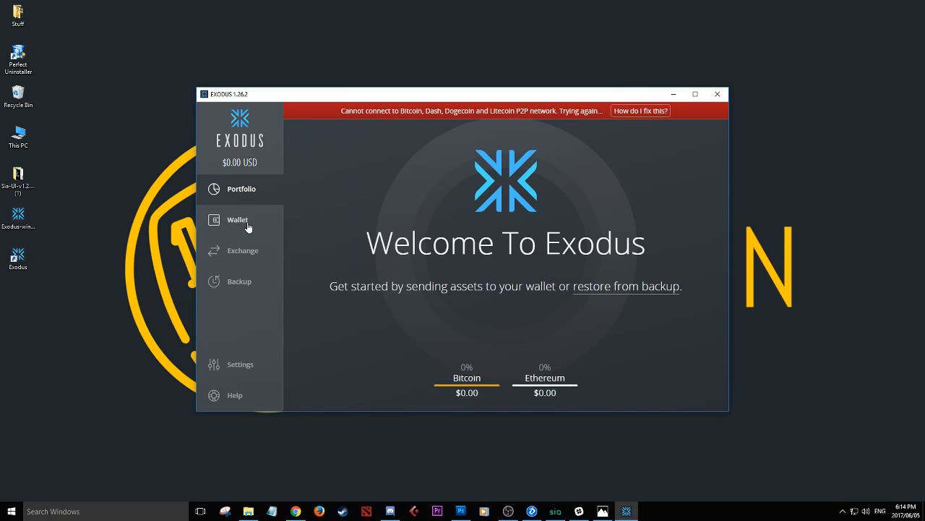
left_click(238, 219)
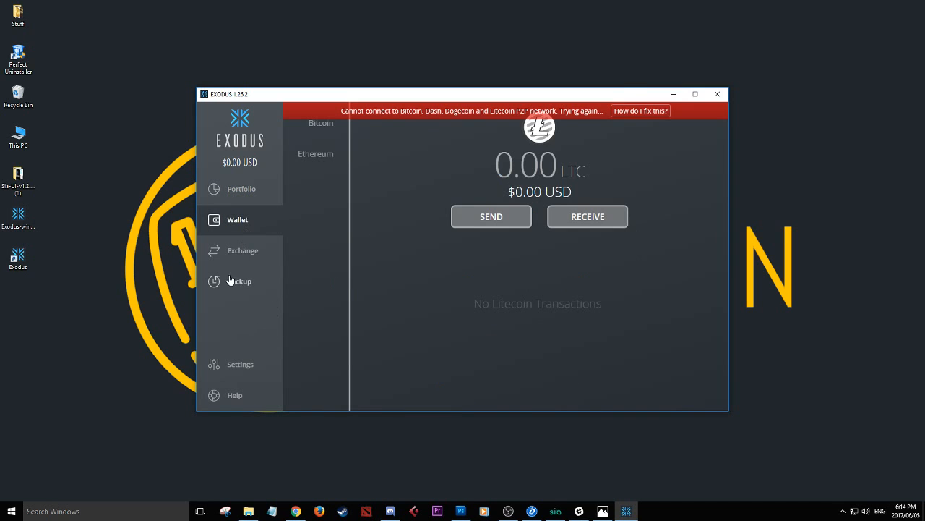
mouse_move(303, 235)
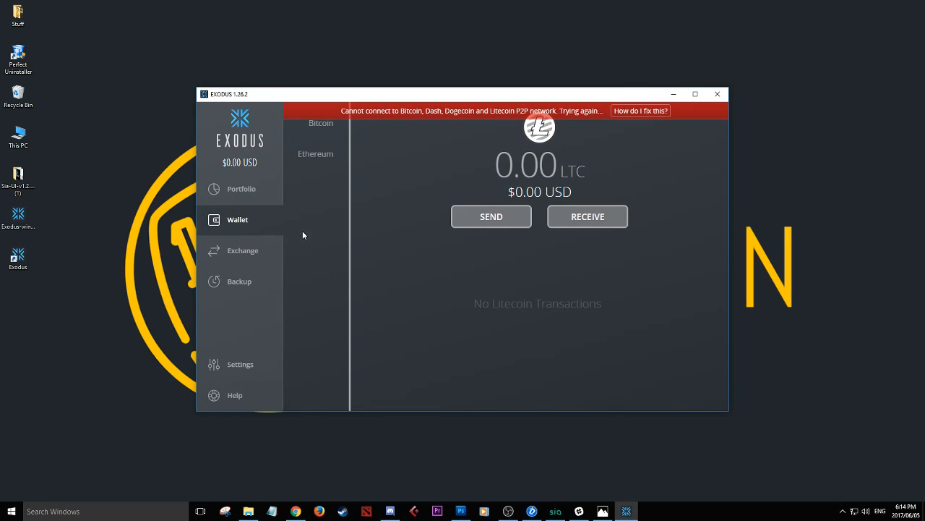
left_click(240, 363)
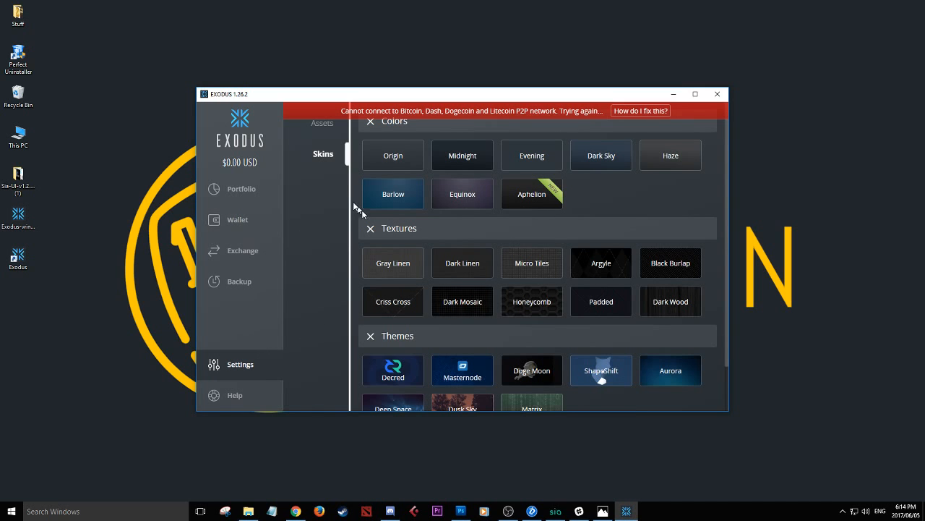
left_click(321, 123)
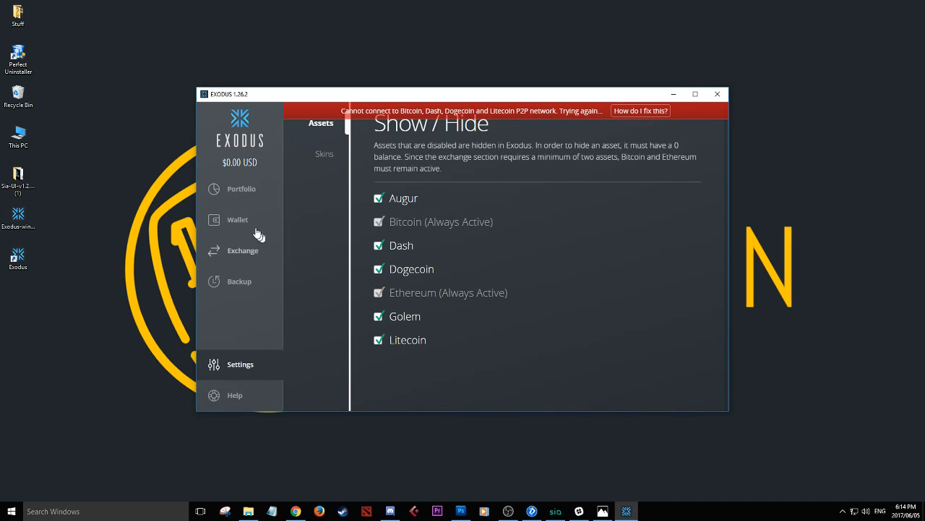
left_click(237, 219)
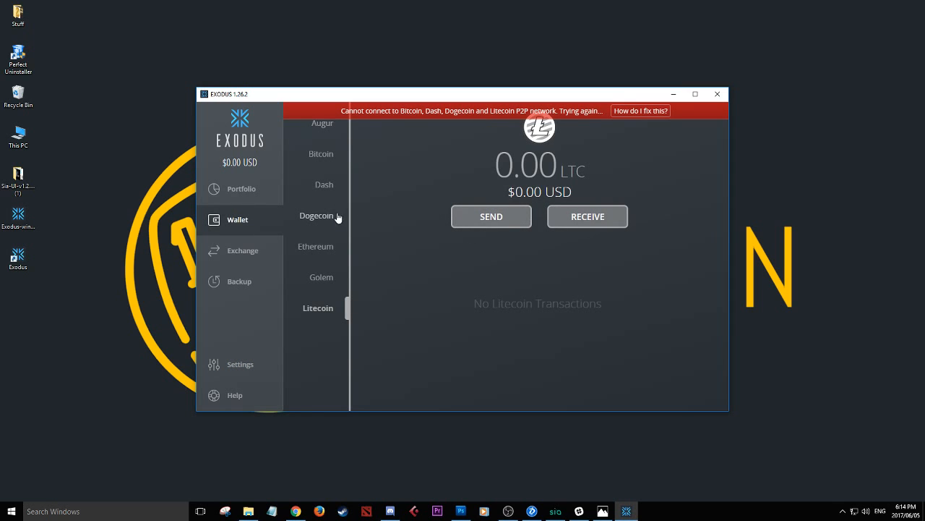
- Show the Bitcoin wallet's receive address and QR code, then close it back to the 0.00 BTC wallet
left_click(319, 153)
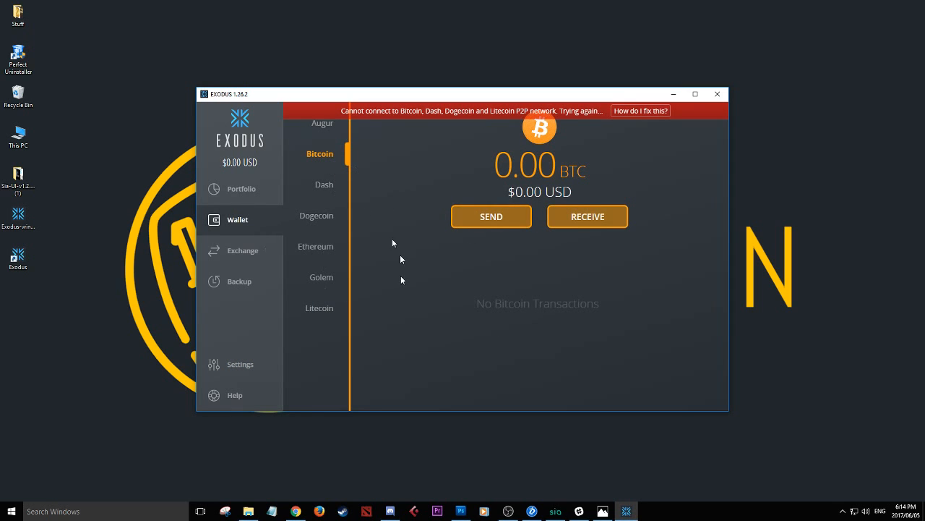
mouse_move(589, 263)
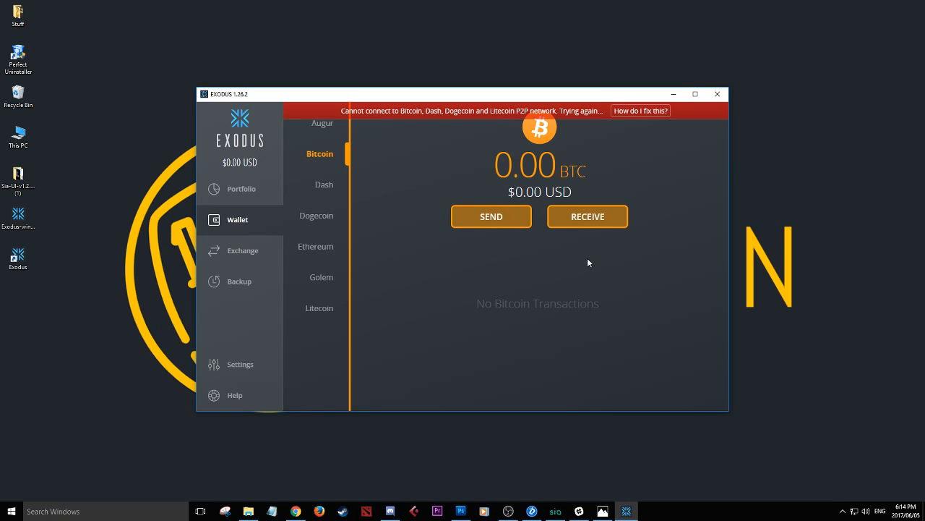
mouse_move(588, 216)
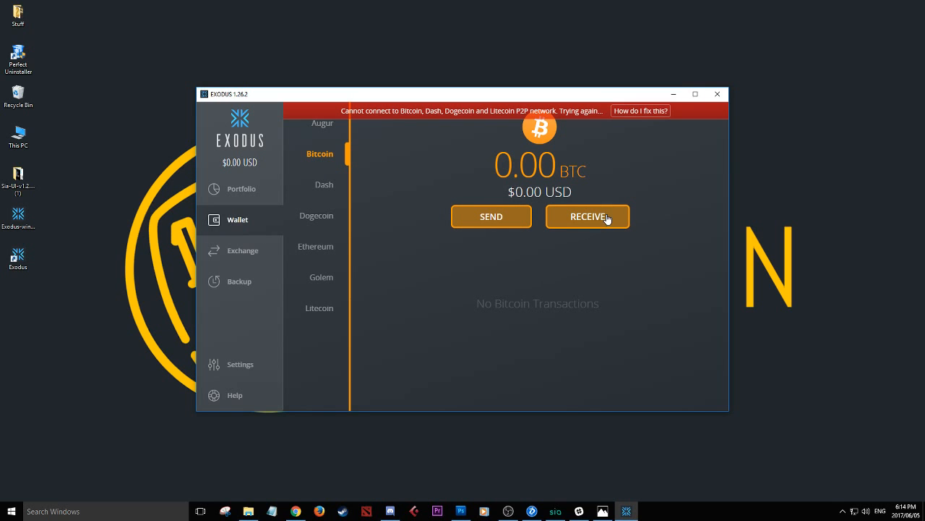
left_click(588, 216)
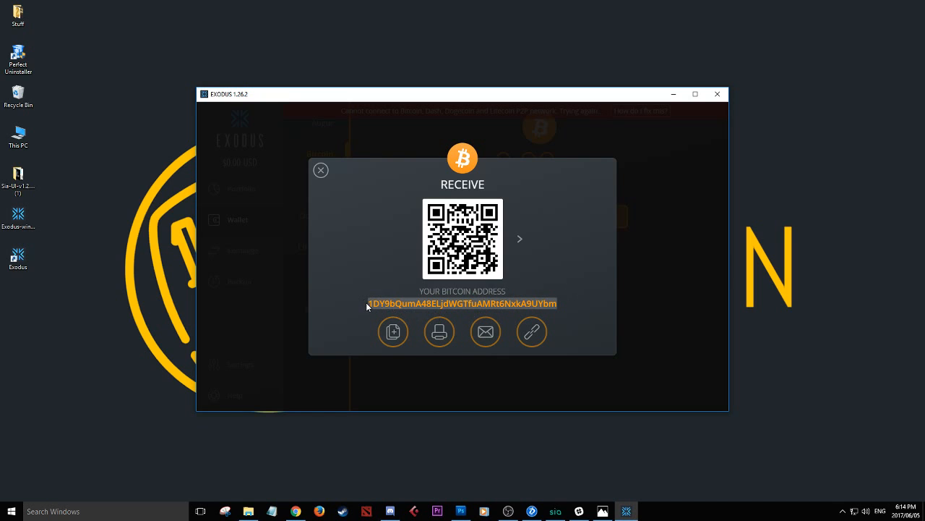
mouse_move(532, 331)
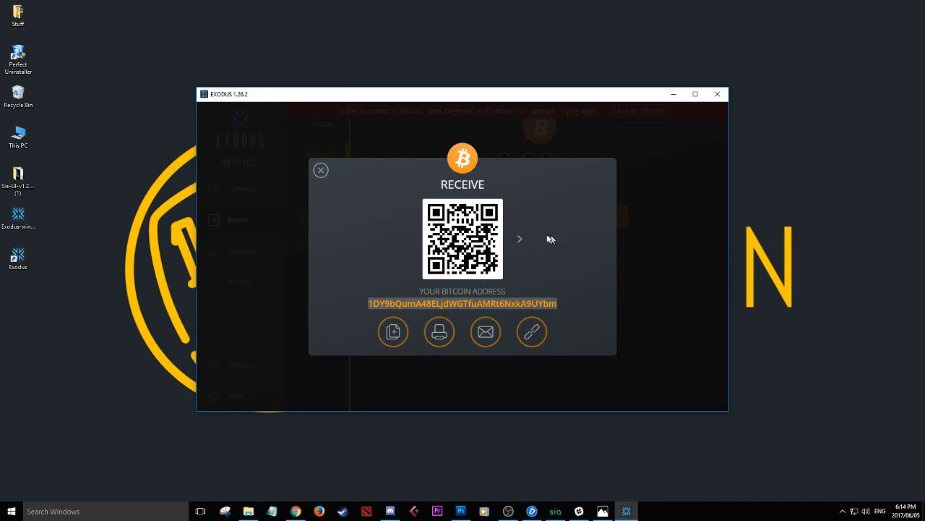
left_click(320, 170)
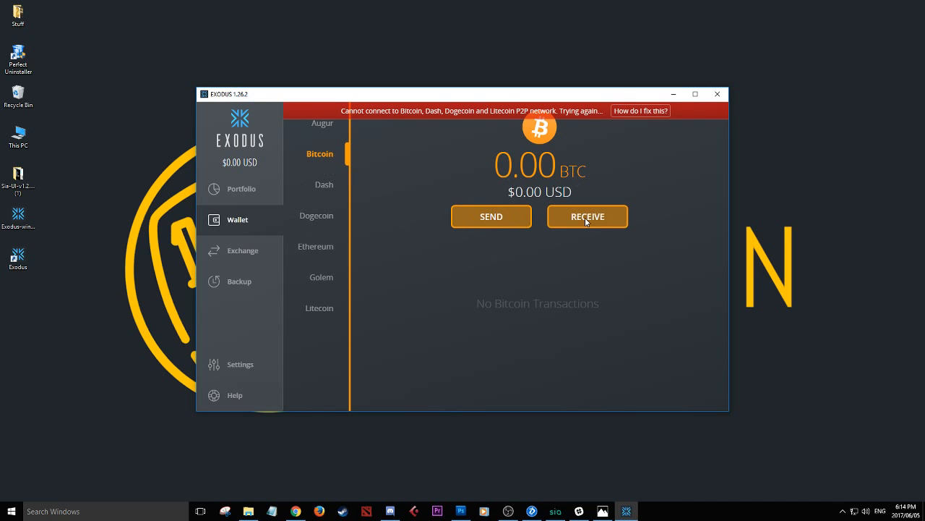
mouse_move(282, 214)
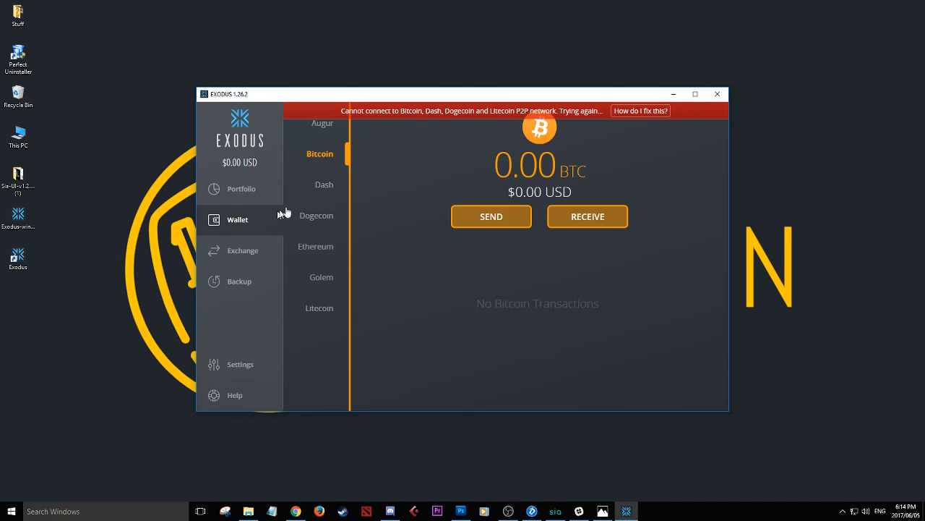
- Visit Portfolio, Exchange and the Bitcoin wallet from the sidebar, ending on the Portfolio overview at $0.00
left_click(240, 188)
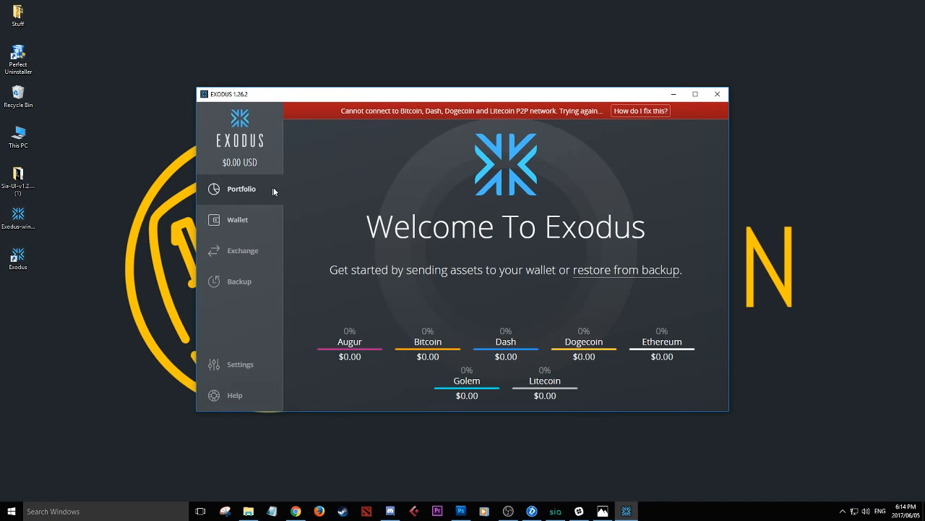
mouse_move(249, 242)
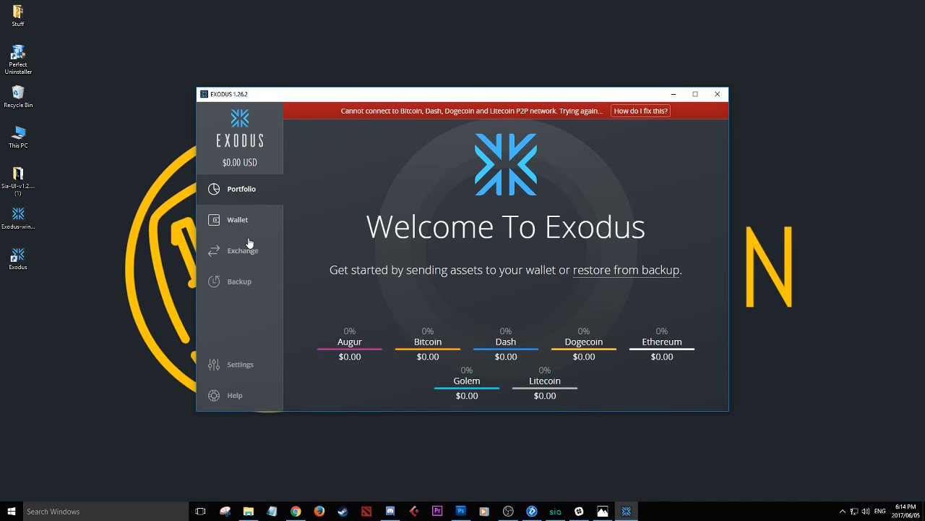
left_click(242, 250)
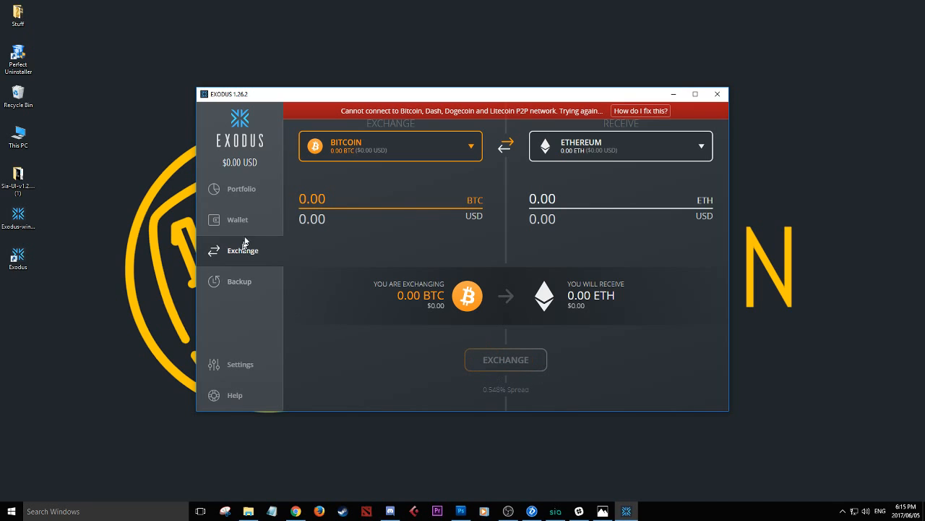
mouse_move(254, 193)
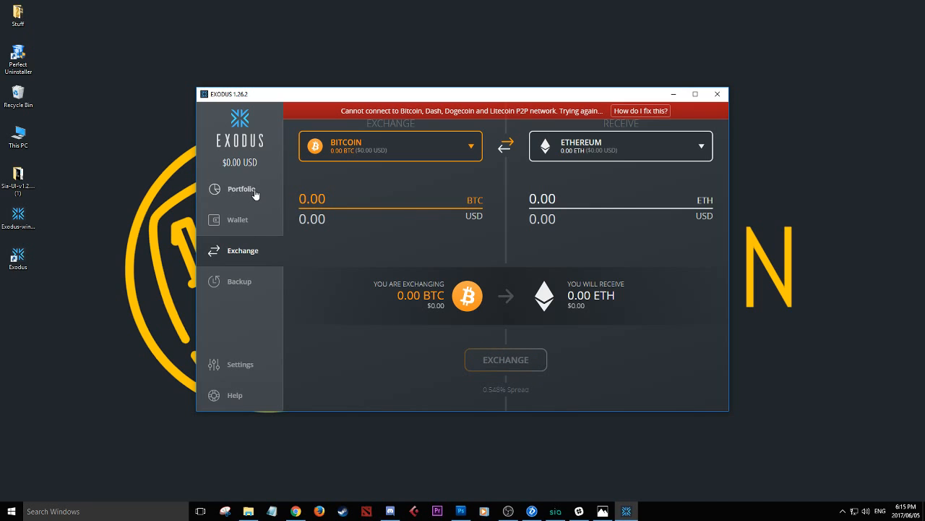
left_click(241, 188)
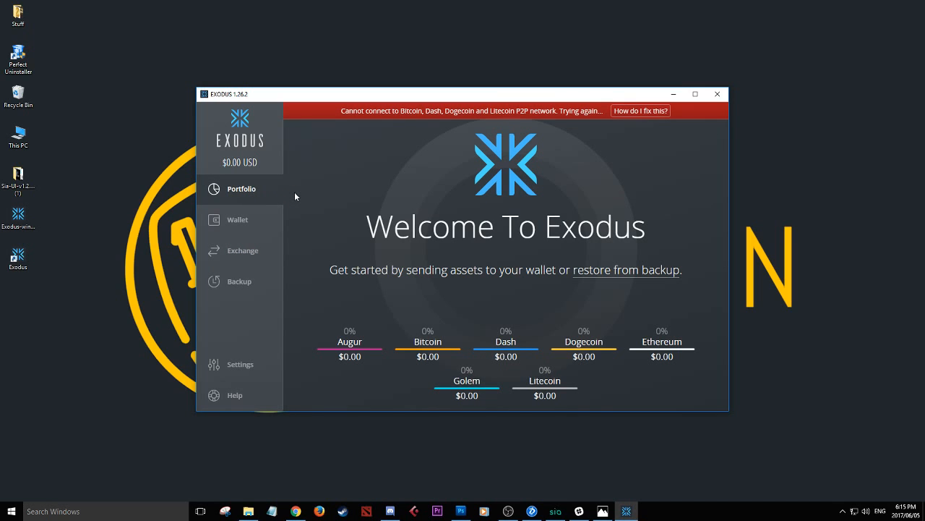
mouse_move(411, 310)
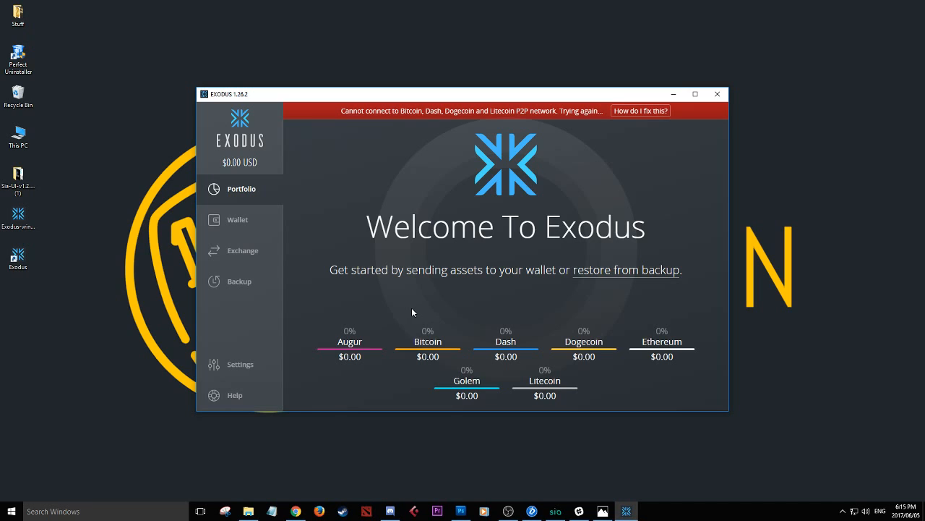
mouse_move(341, 360)
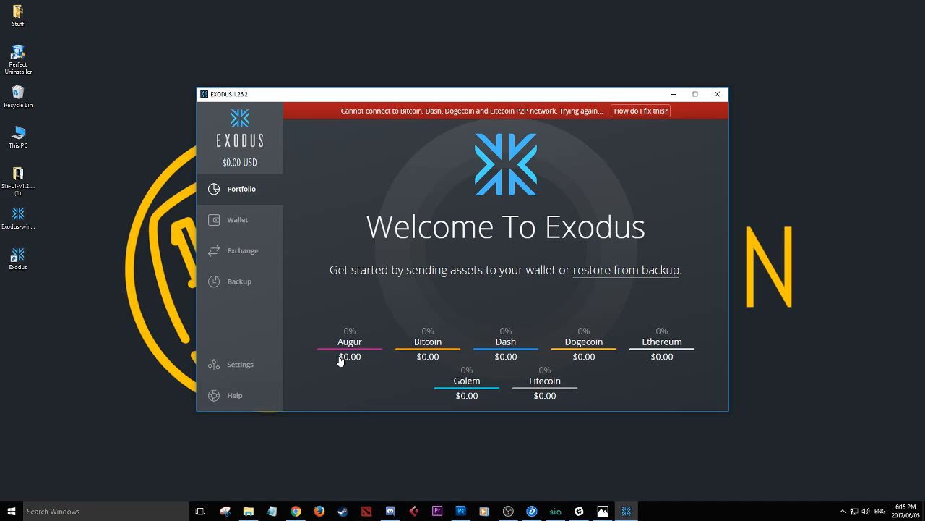
left_click(237, 219)
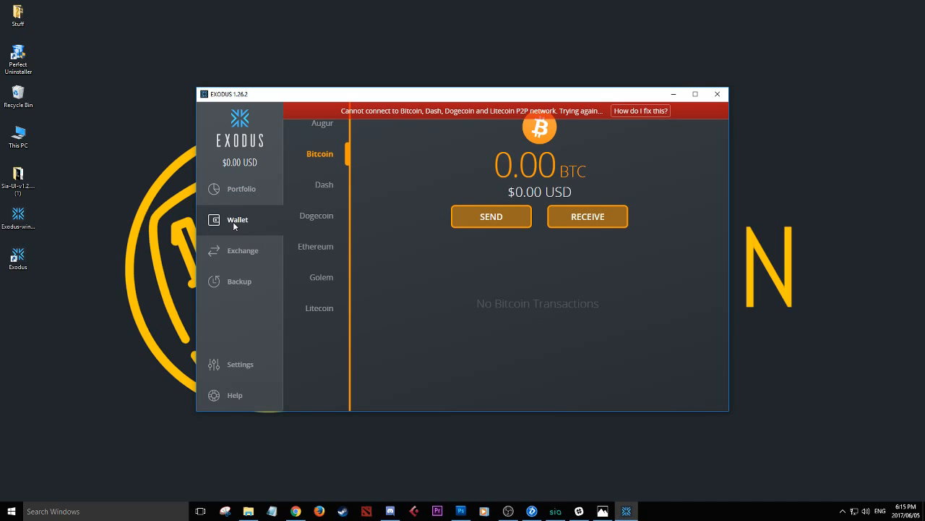
left_click(240, 189)
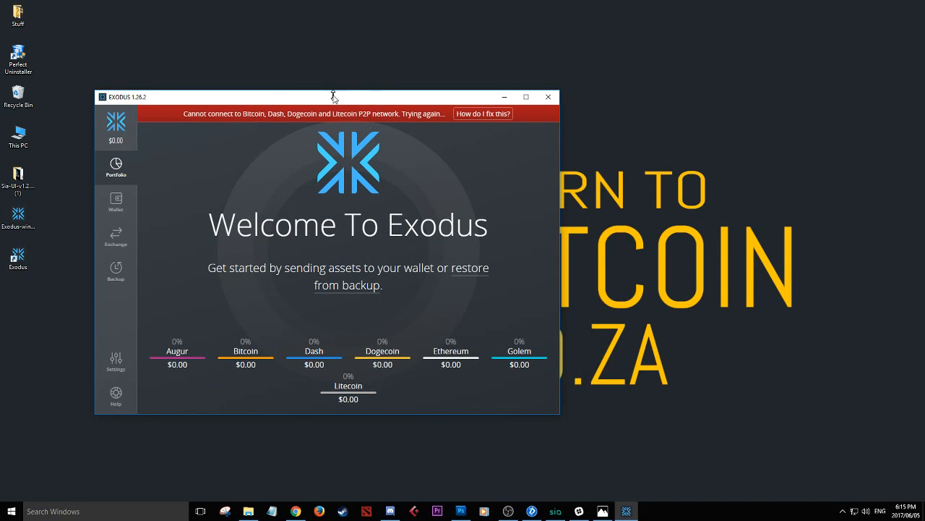
- Drag the compact Exodus window around the desktop and leave it on the left side
left_click_drag(332, 97, 260, 117)
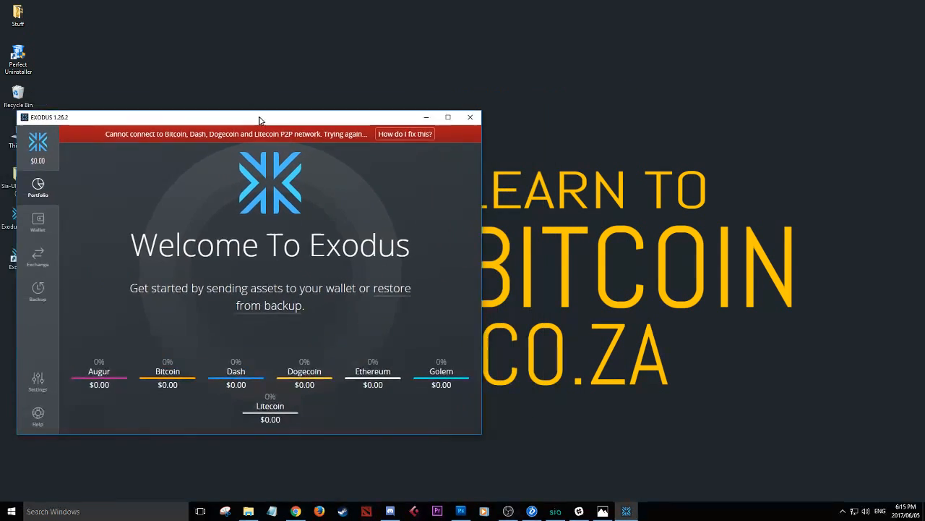
left_click_drag(261, 117, 410, 116)
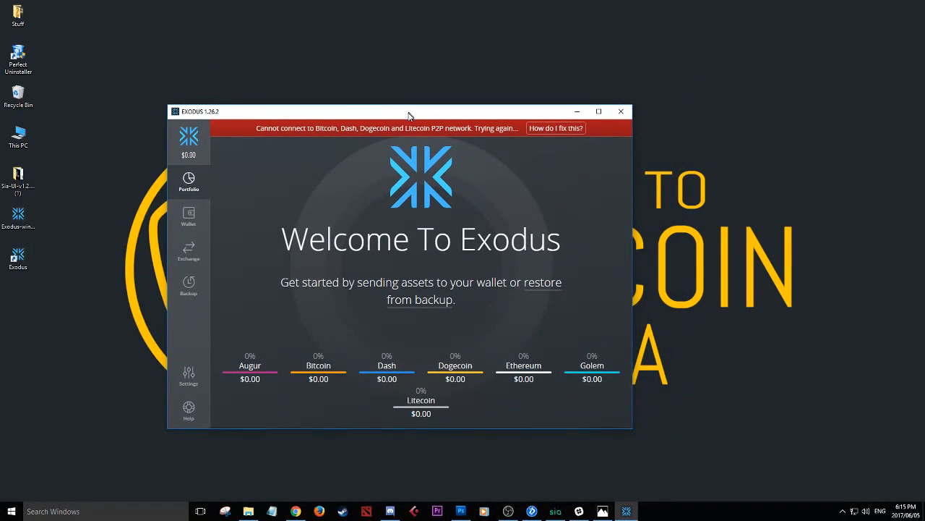
mouse_move(395, 278)
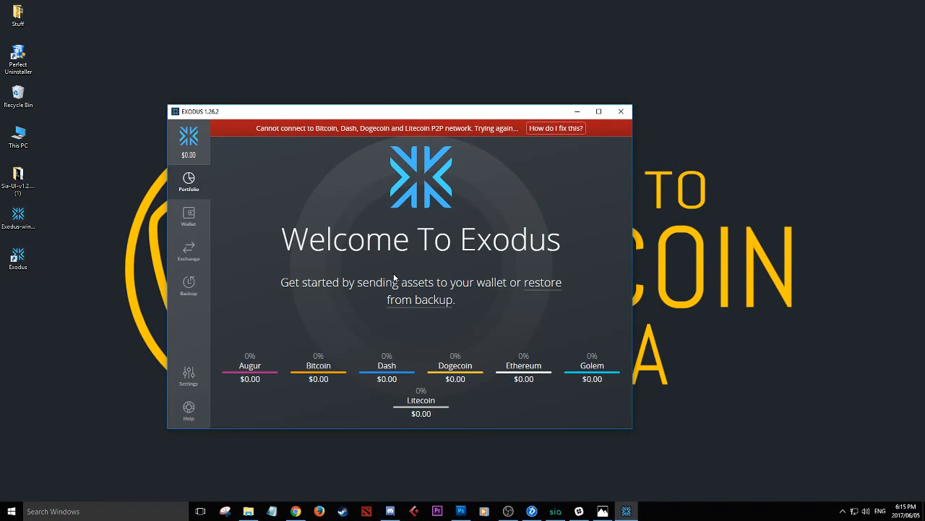
mouse_move(261, 376)
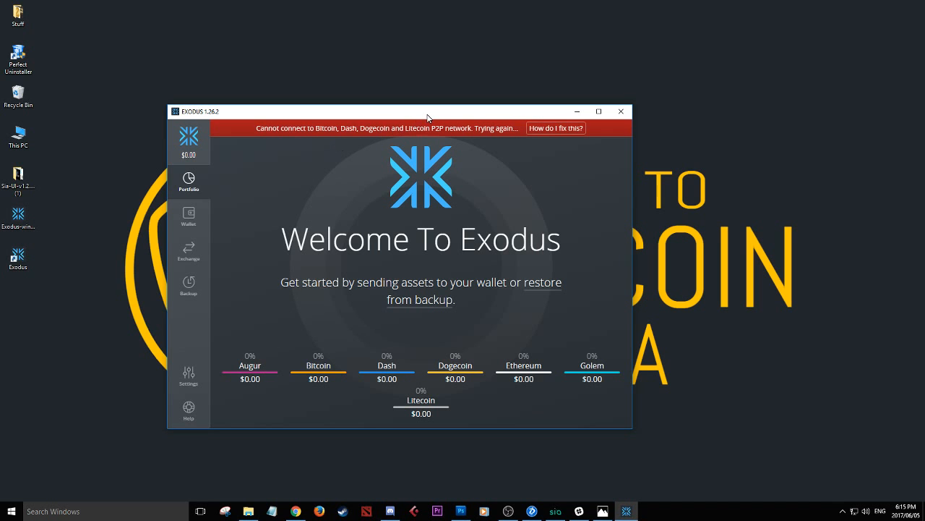
left_click_drag(428, 110, 326, 117)
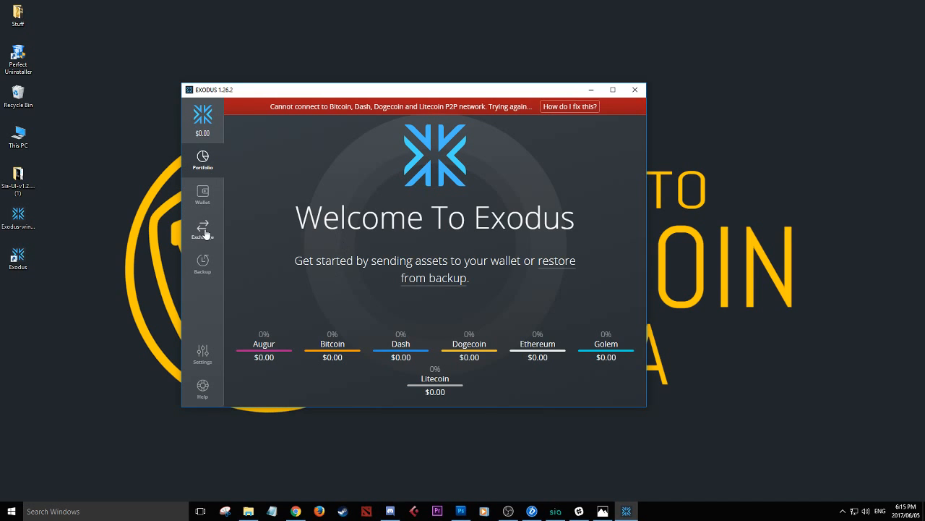
mouse_move(202, 264)
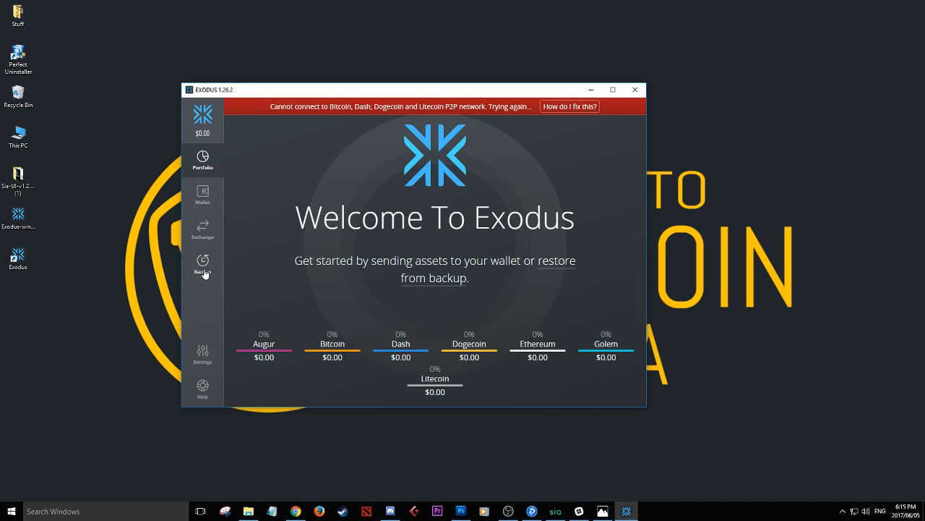
left_click_drag(413, 90, 337, 102)
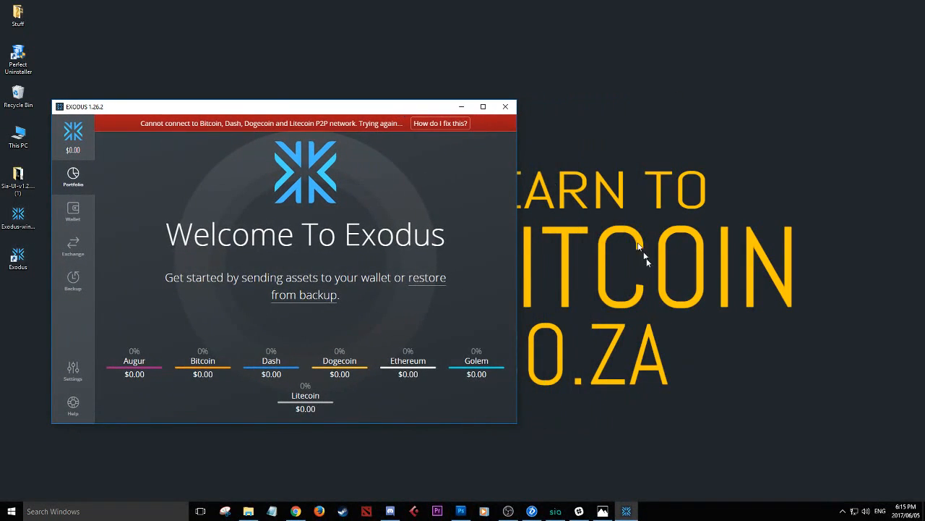
mouse_move(579, 512)
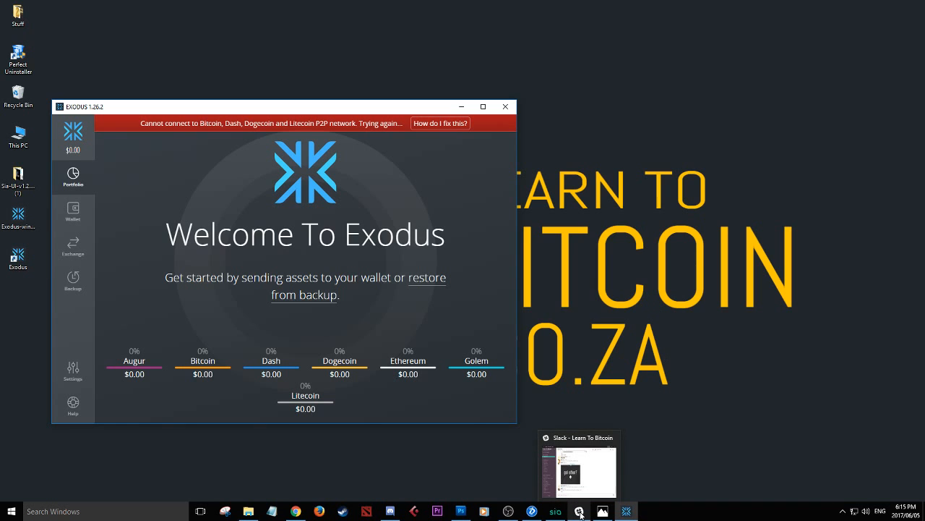
left_click(579, 511)
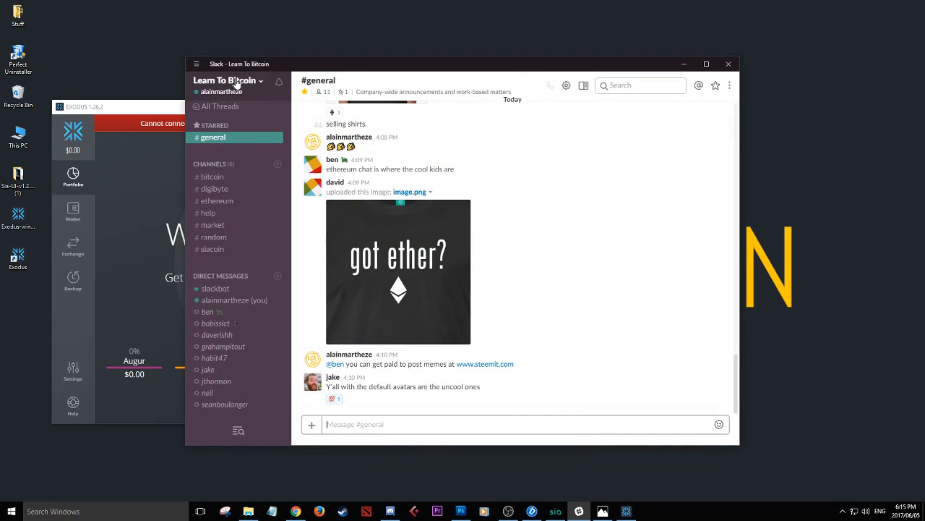
mouse_move(249, 242)
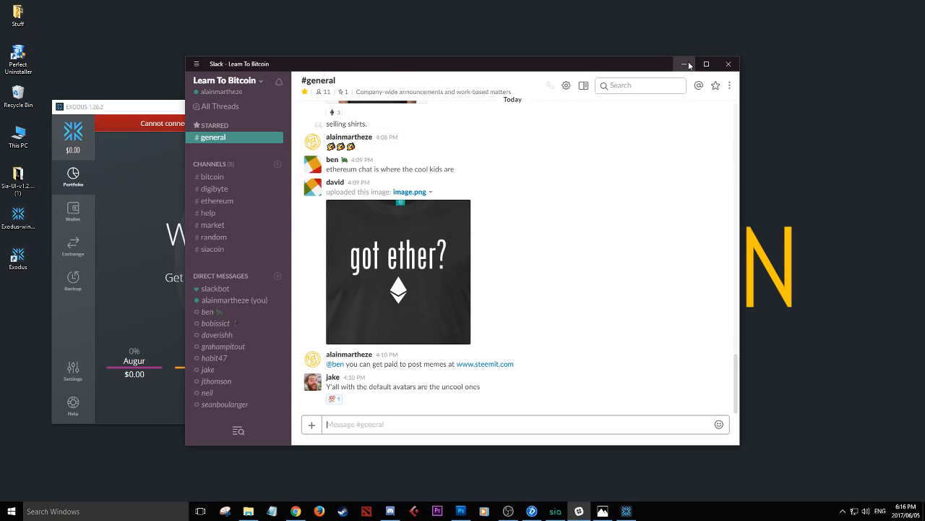
mouse_move(224, 179)
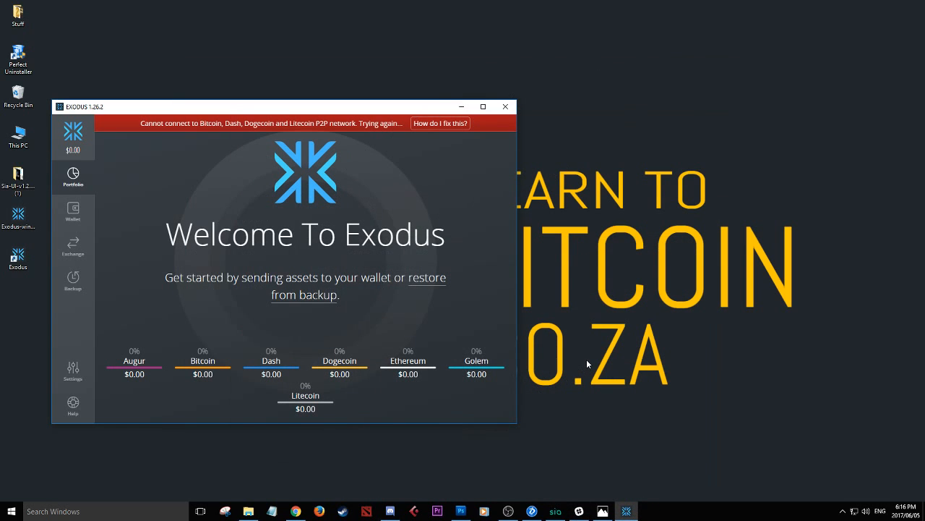
mouse_move(486, 391)
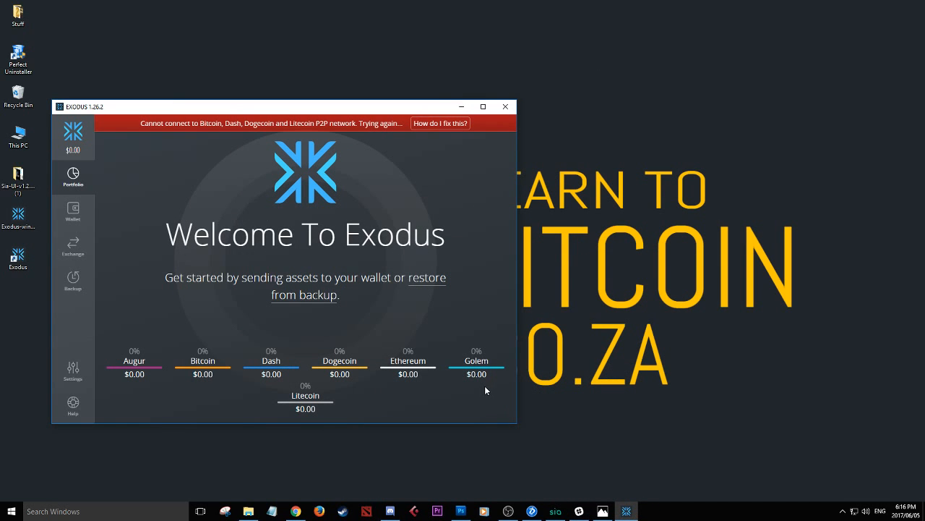
mouse_move(484, 390)
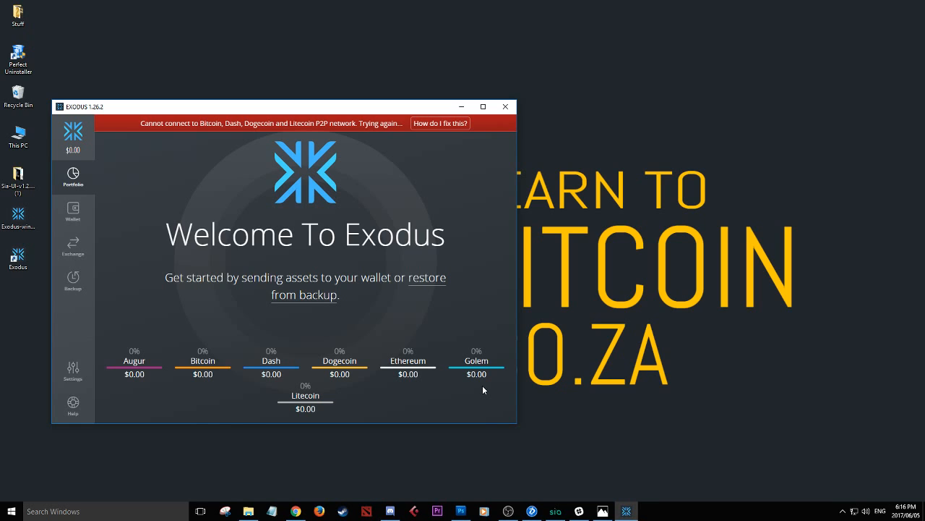
mouse_move(463, 90)
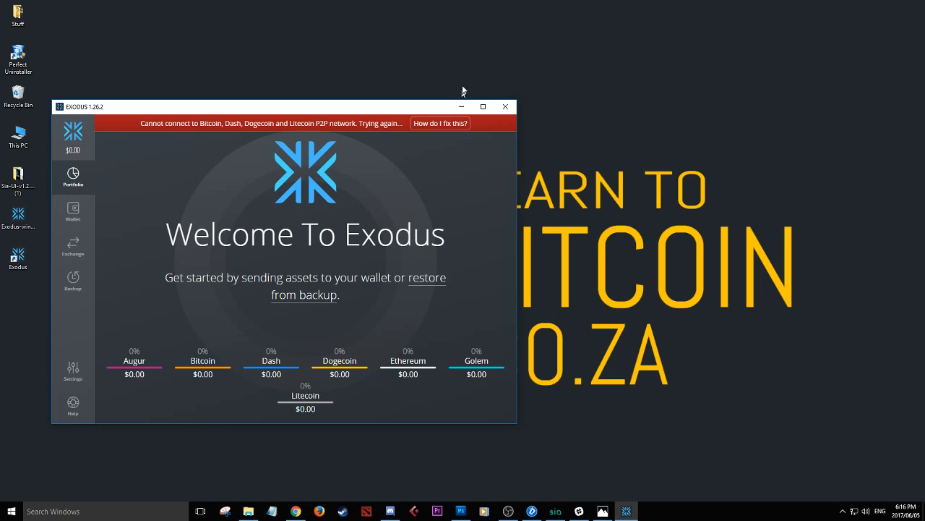